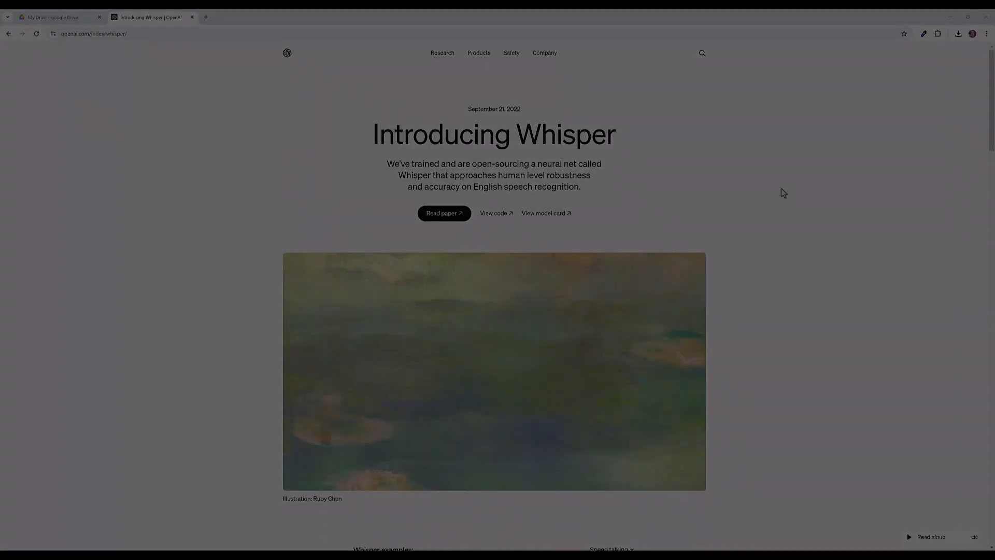
- Switch from the Whisper announcement page to the My Drive tab
{"action": "left_click", "coordinate": [57, 18]}
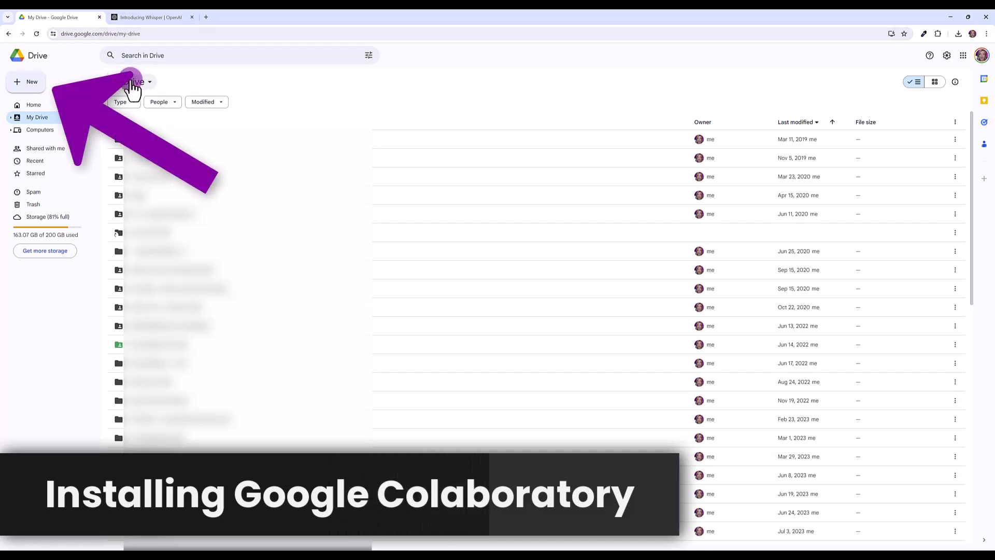
- Bring up Drive's New menu with its options for folders, uploads and apps
{"action": "left_click", "coordinate": [25, 81]}
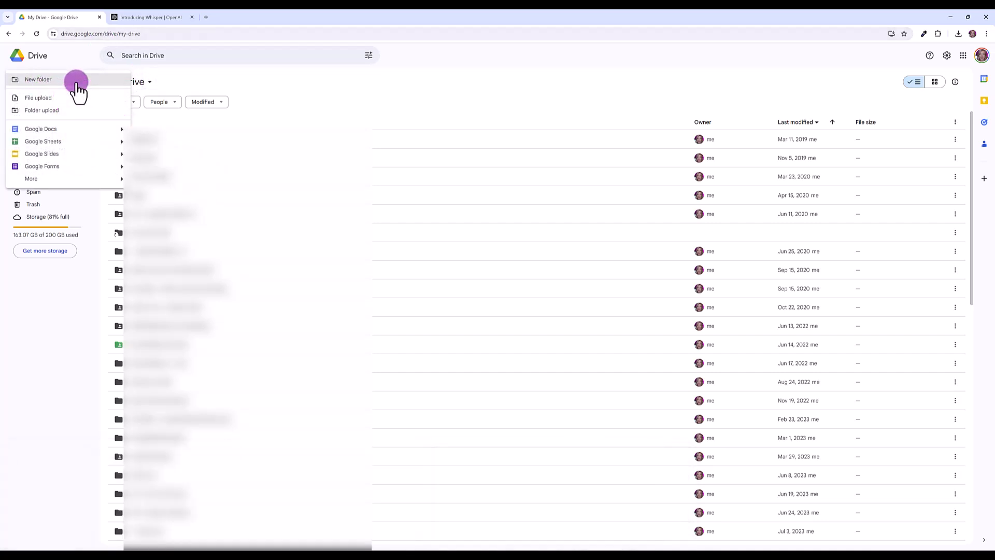
{"action": "mouse_move", "coordinate": [78, 86]}
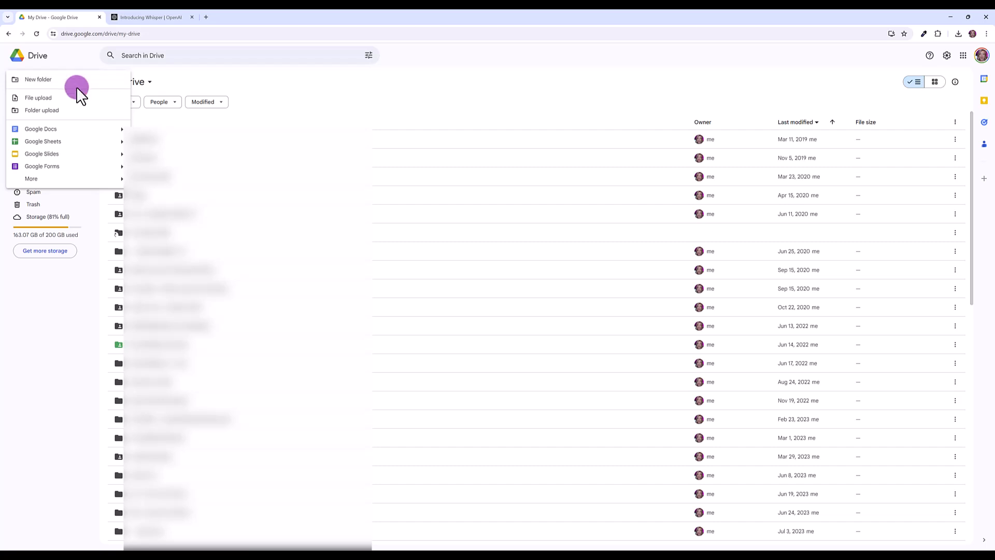
{"action": "mouse_move", "coordinate": [72, 159]}
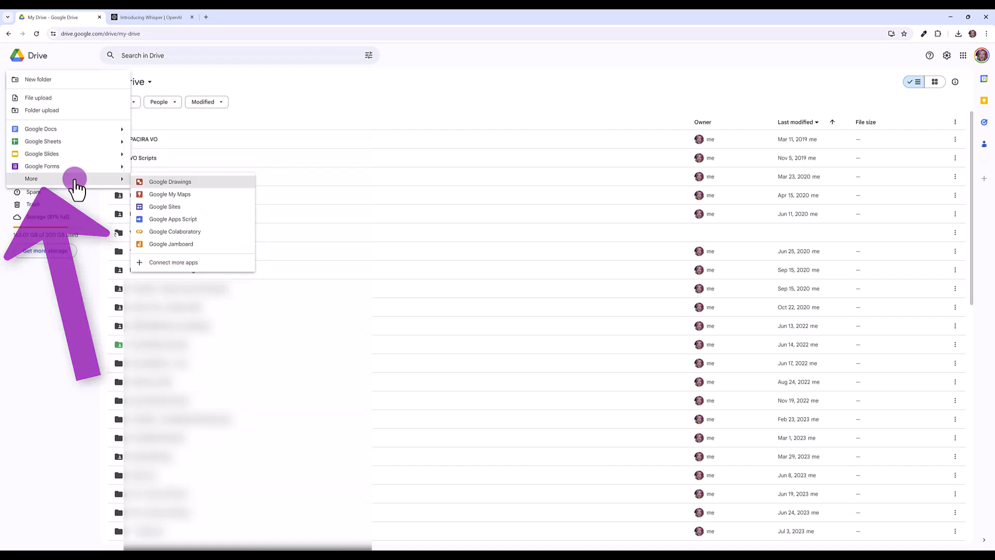
{"action": "mouse_move", "coordinate": [174, 232]}
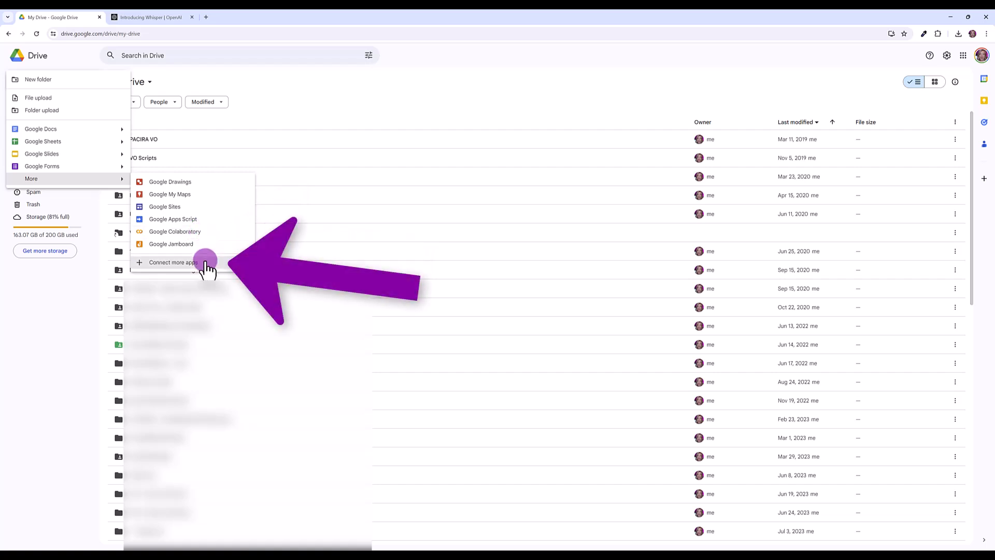
{"action": "left_click", "coordinate": [173, 262]}
{"action": "type", "text": "colab"}
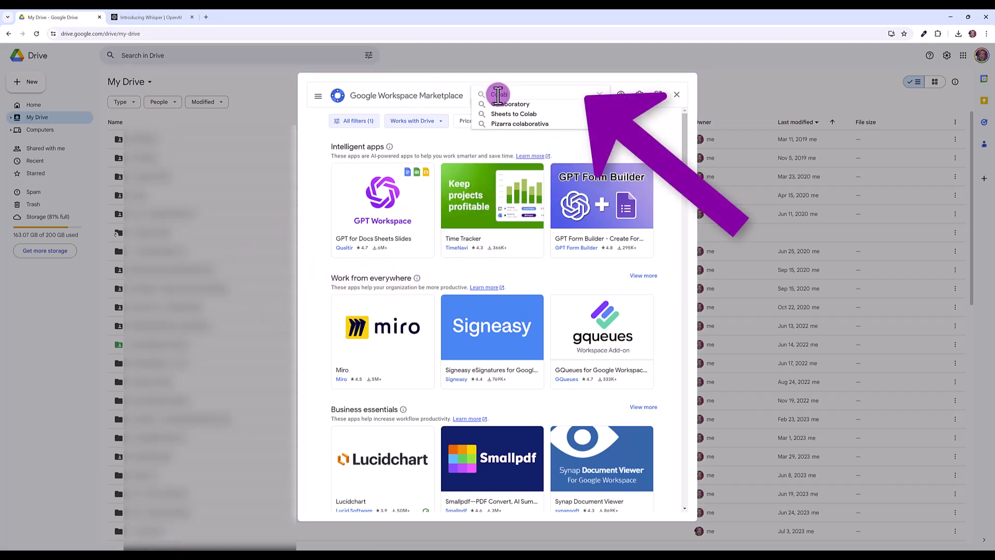
{"action": "left_click", "coordinate": [510, 103]}
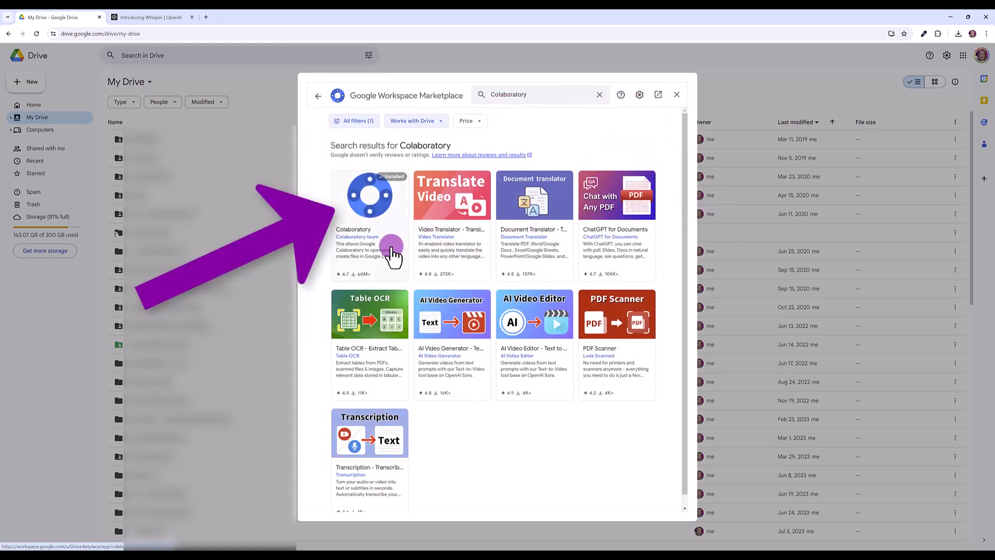
{"action": "mouse_move", "coordinate": [394, 247]}
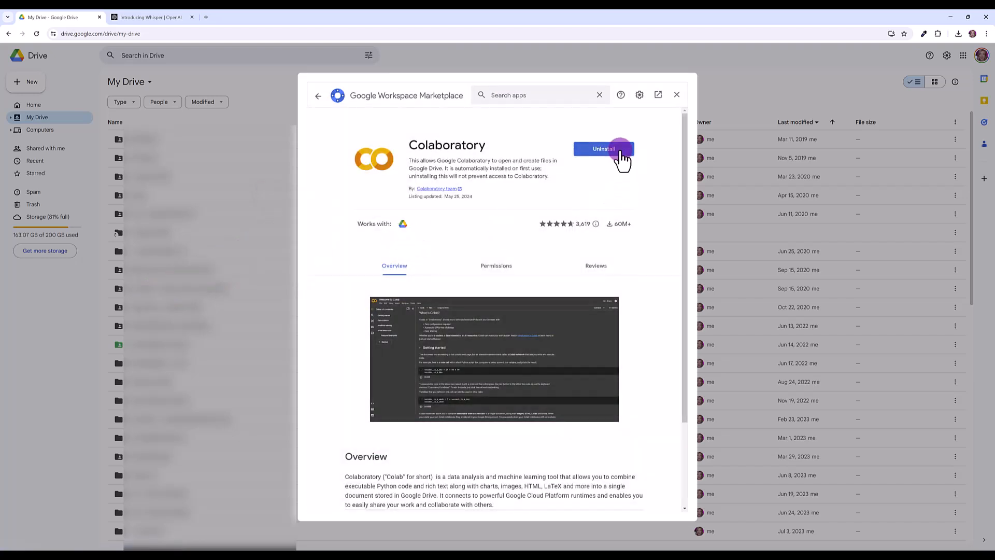
{"action": "mouse_move", "coordinate": [613, 111]}
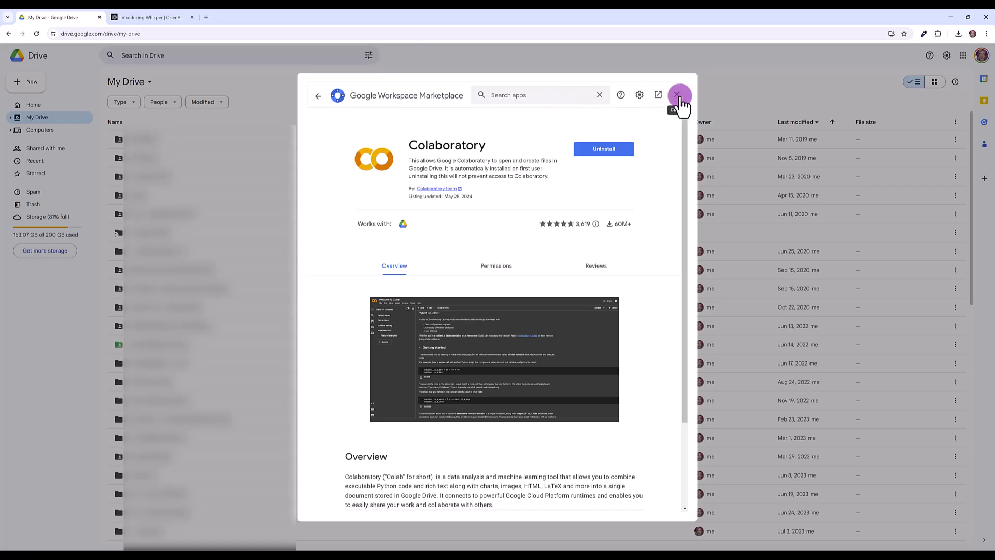
{"action": "left_click", "coordinate": [680, 95]}
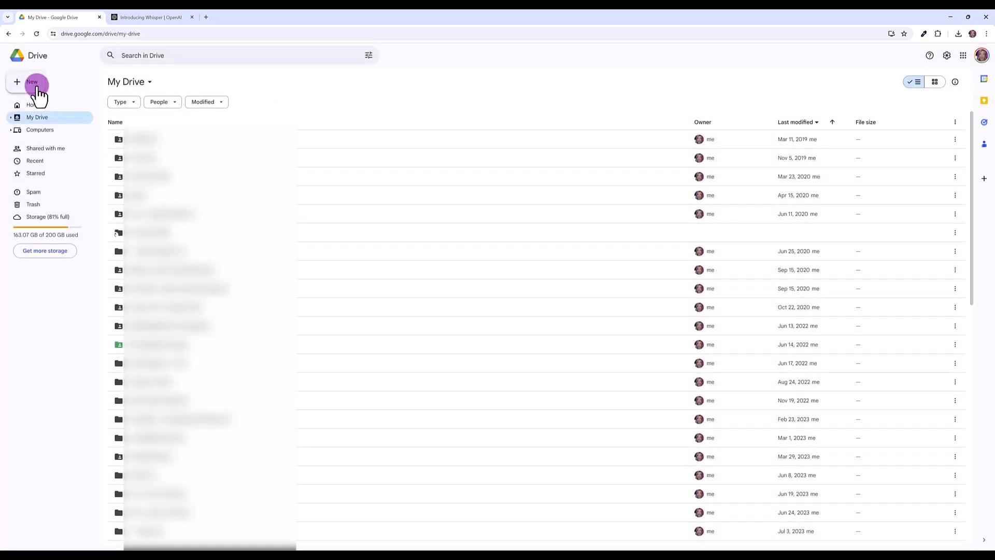
- Create a new Colab notebook, Untitled1.ipynb, from Drive's New menu
{"action": "left_click", "coordinate": [32, 82]}
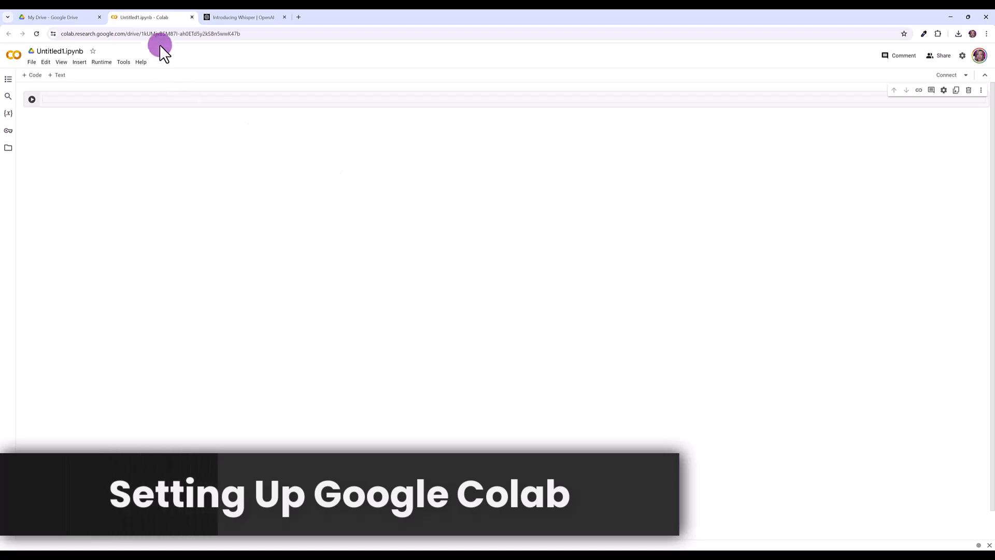
{"action": "mouse_move", "coordinate": [60, 75]}
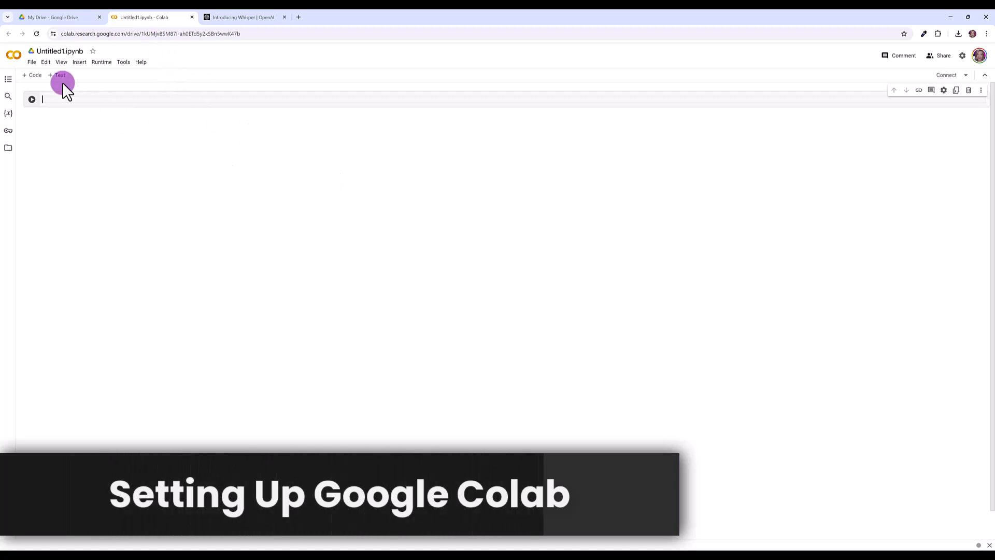
- Rename the notebook from Untitled1 to AudioSample1
{"action": "left_click", "coordinate": [31, 61]}
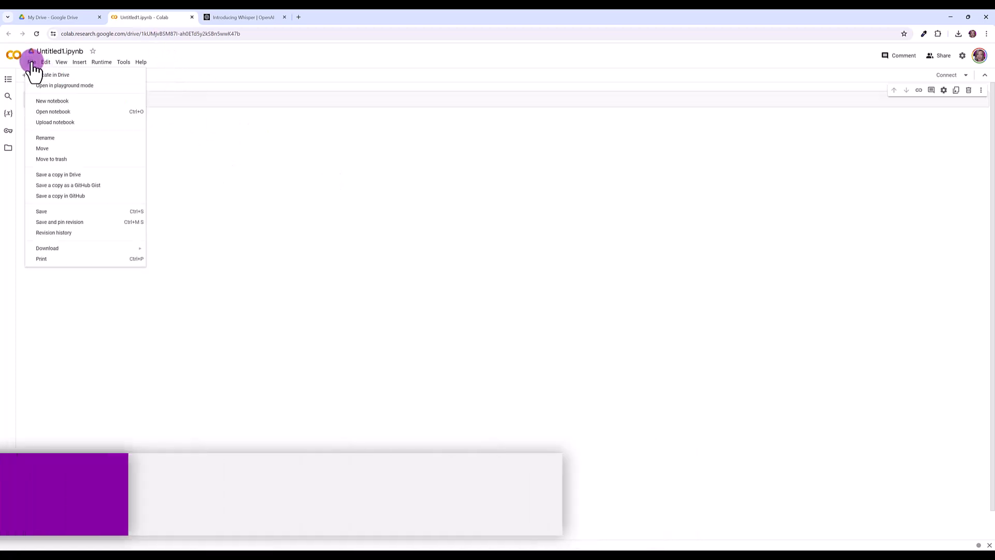
{"action": "left_click", "coordinate": [52, 101]}
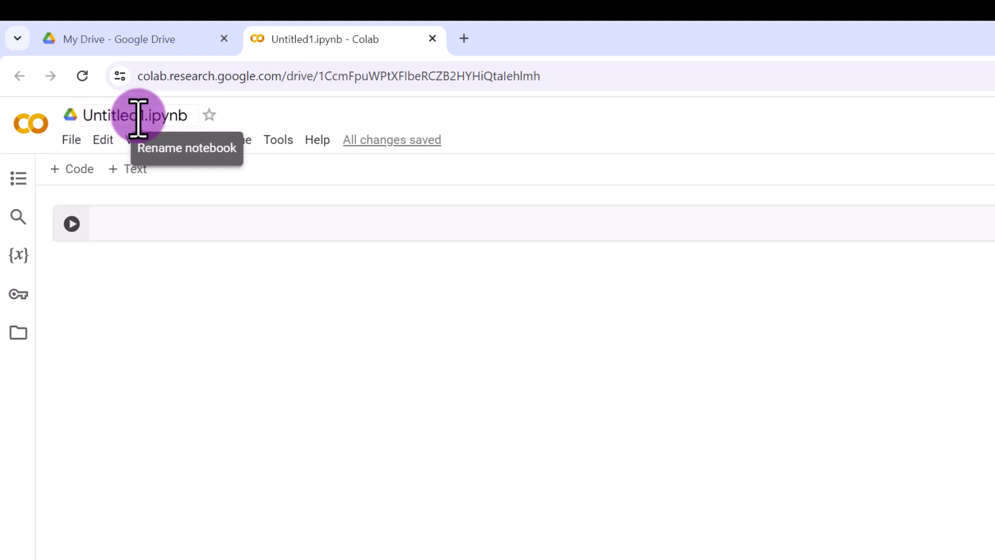
{"action": "left_click", "coordinate": [133, 115]}
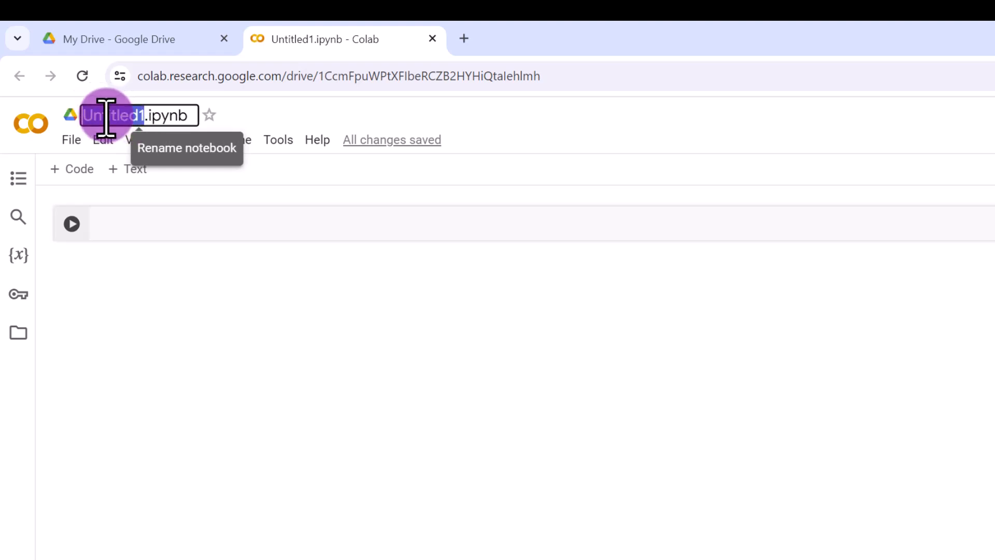
{"action": "type", "text": "AudioS.ipynb"}
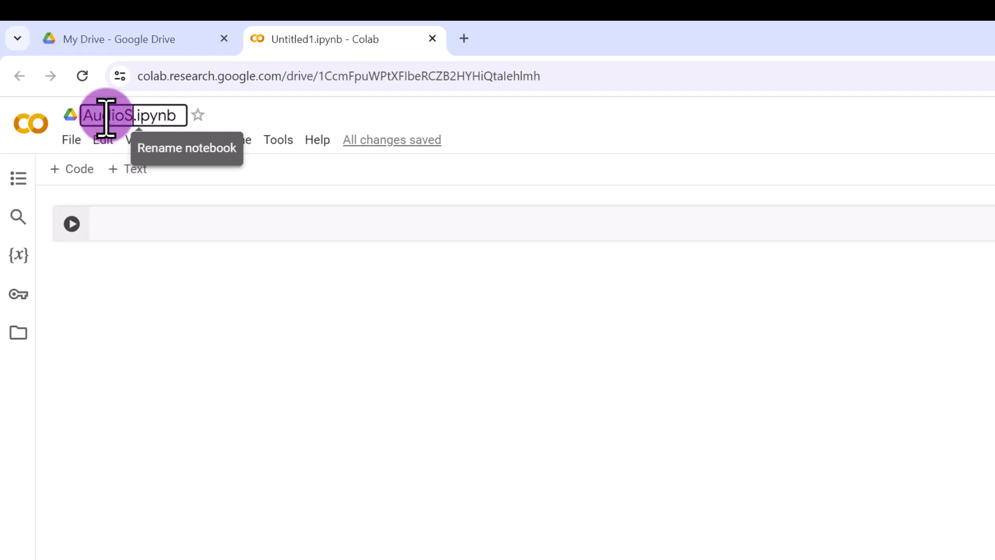
{"action": "type", "text": "ample1"}
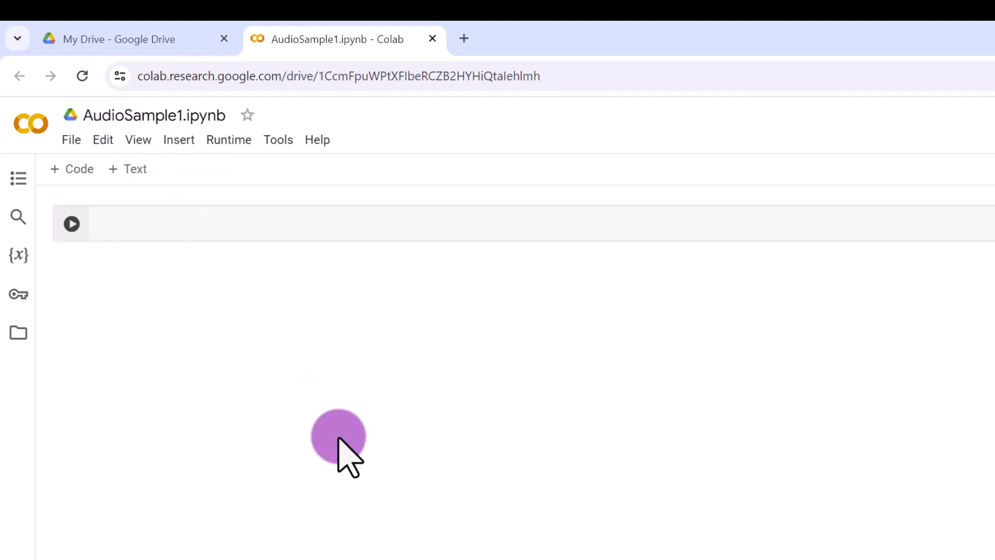
{"action": "mouse_move", "coordinate": [327, 422]}
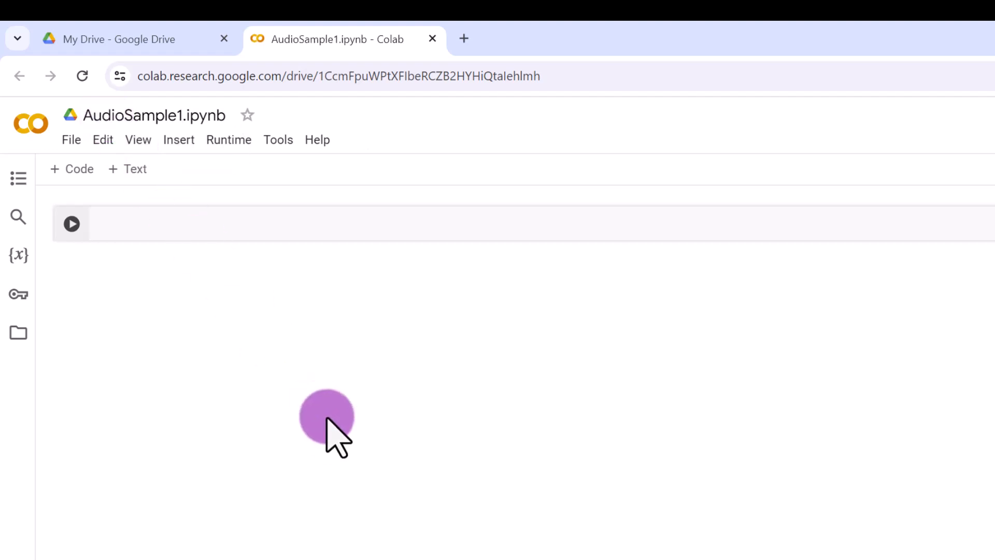
{"action": "mouse_move", "coordinate": [254, 184]}
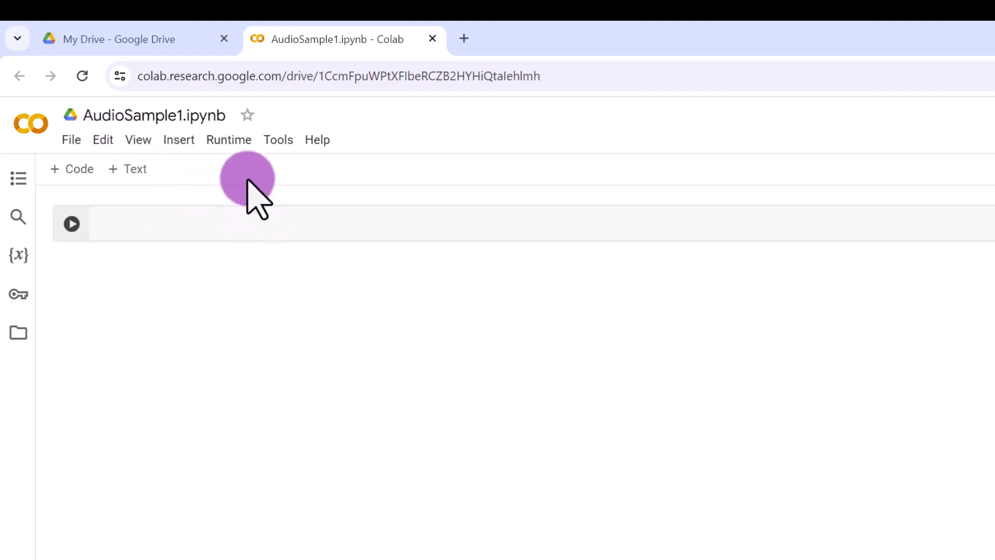
- Set the runtime's hardware accelerator to T4 GPU and save the change
{"action": "left_click", "coordinate": [228, 140]}
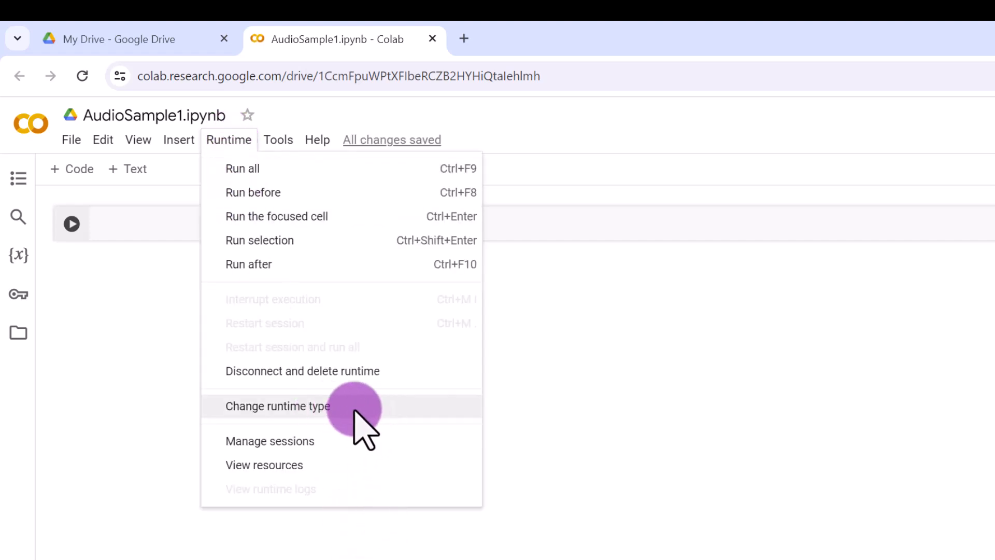
{"action": "left_click", "coordinate": [277, 407]}
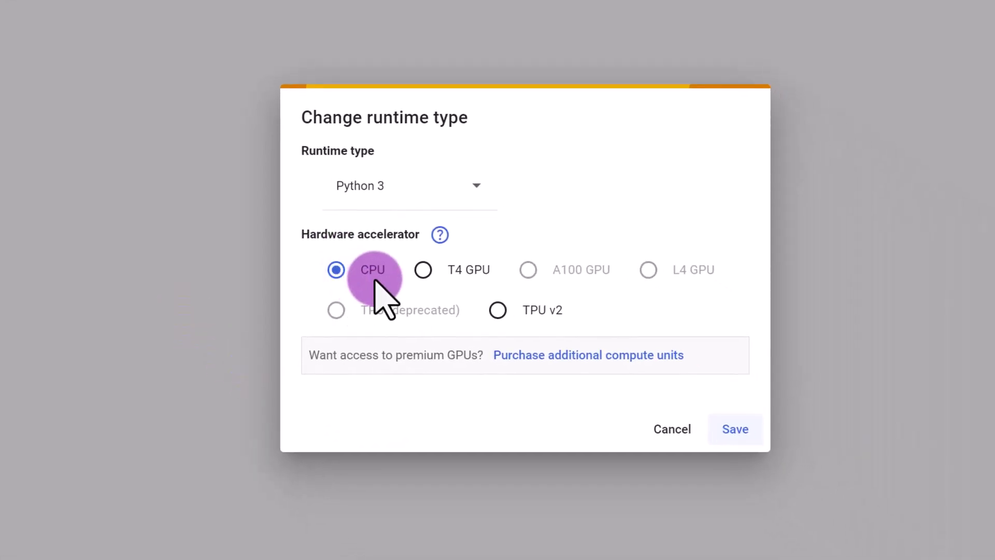
{"action": "left_click", "coordinate": [423, 269]}
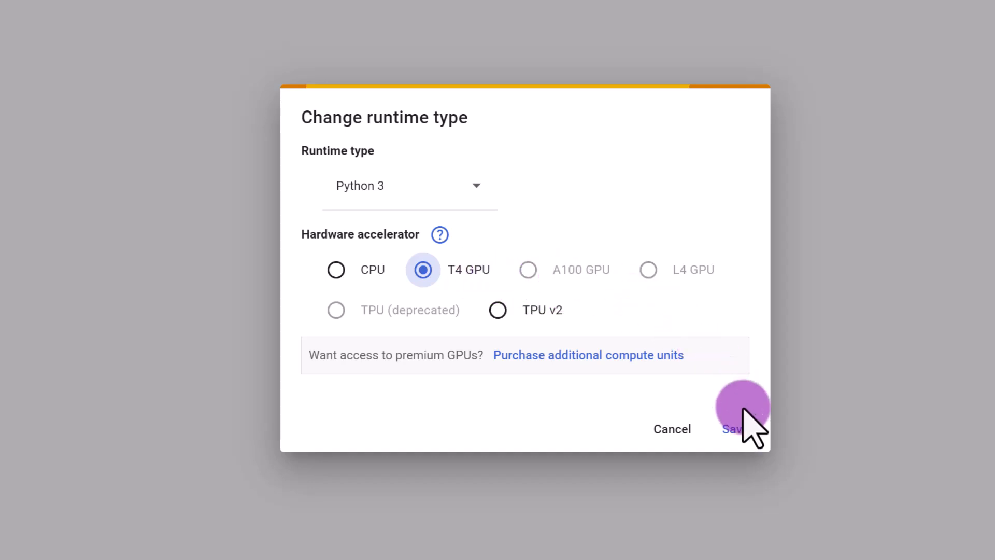
{"action": "left_click", "coordinate": [733, 429]}
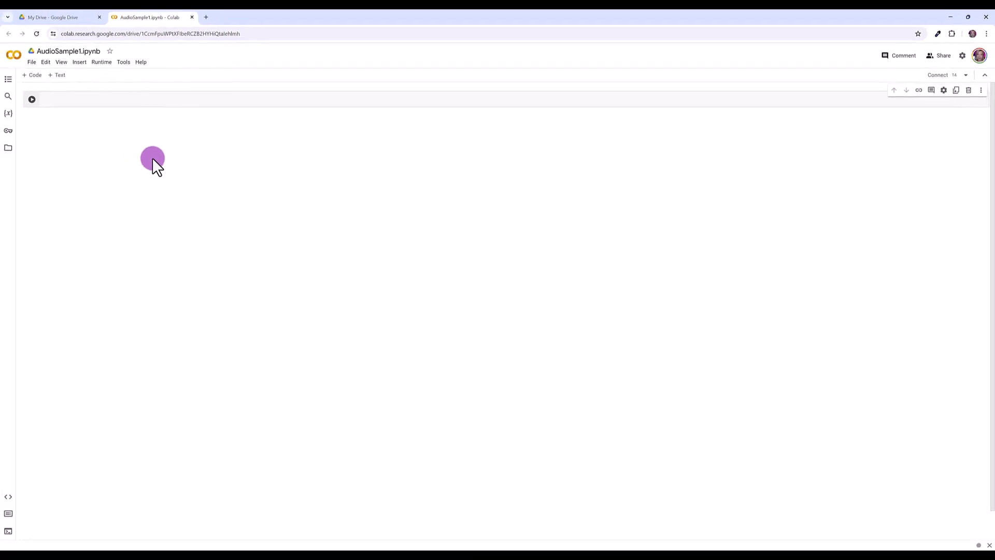
{"action": "mouse_move", "coordinate": [135, 137]}
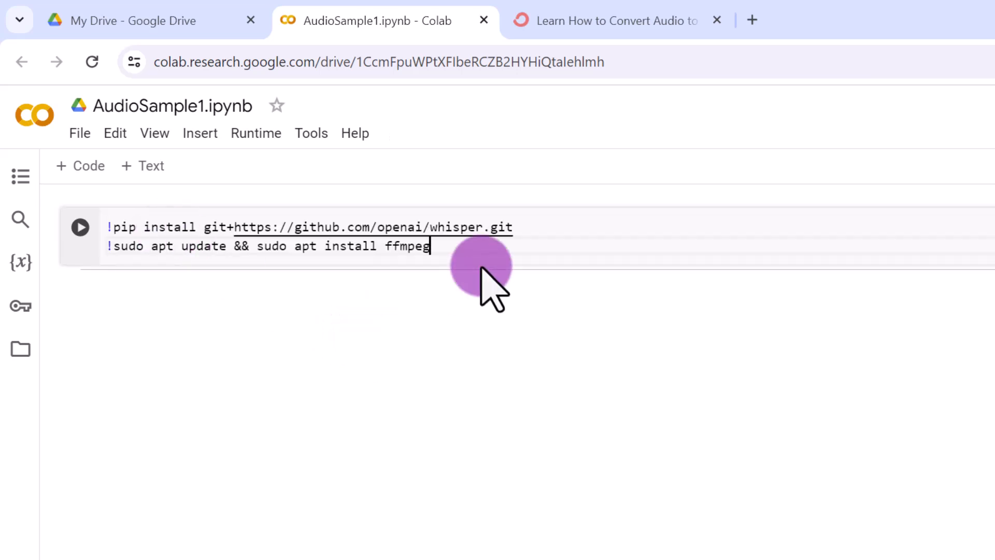
{"action": "mouse_move", "coordinate": [463, 279]}
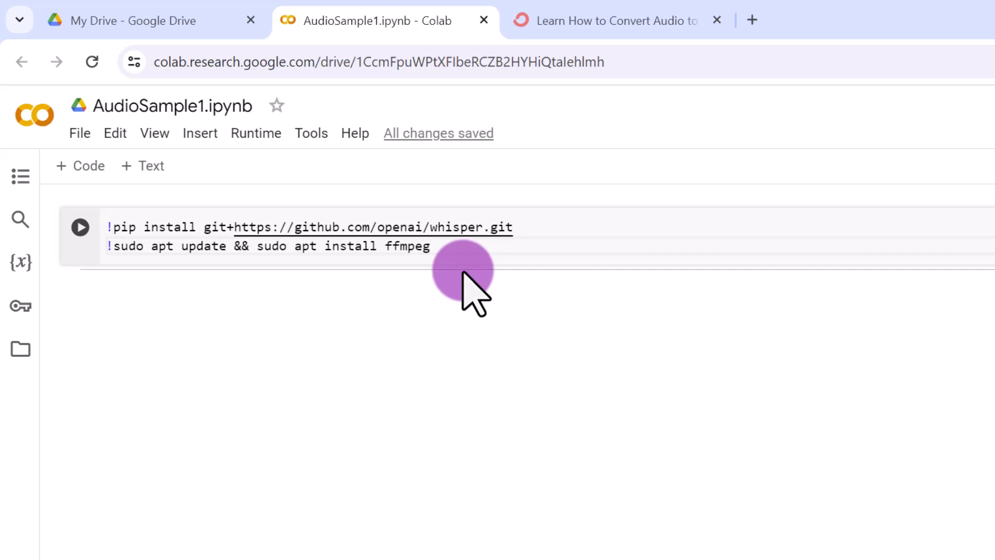
- Enter the pip install for Whisper from GitHub and the apt install for ffmpeg
{"action": "left_click", "coordinate": [614, 21]}
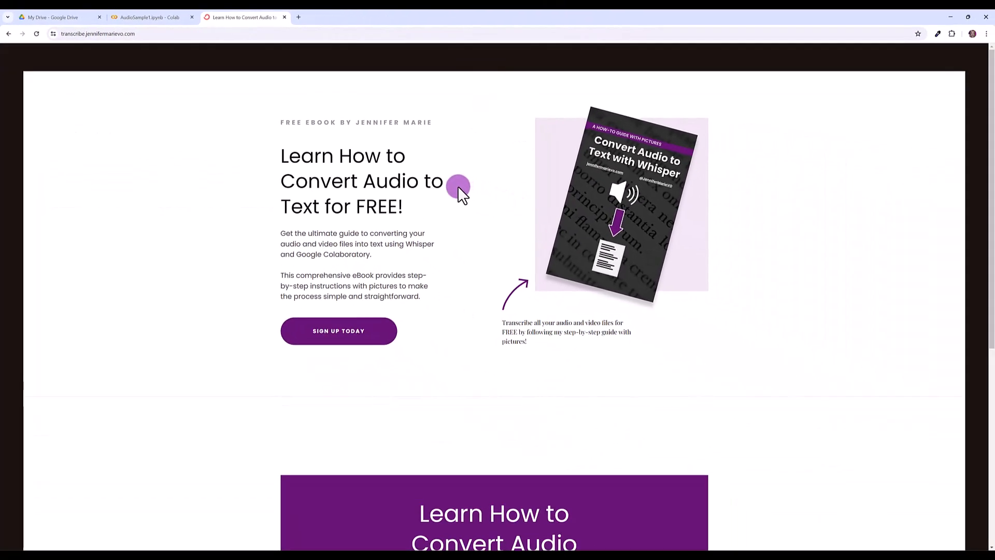
{"action": "mouse_move", "coordinate": [587, 207]}
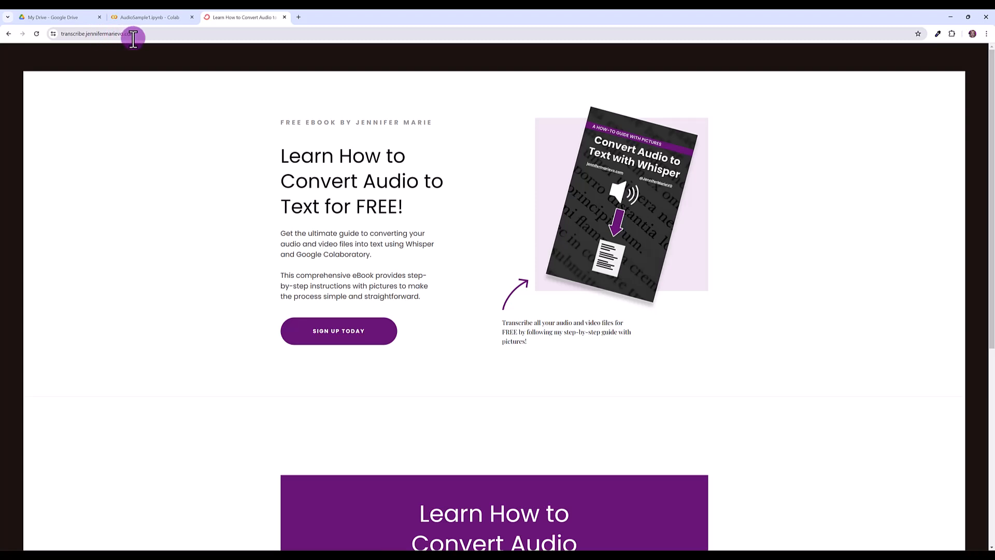
{"action": "mouse_move", "coordinate": [166, 112]}
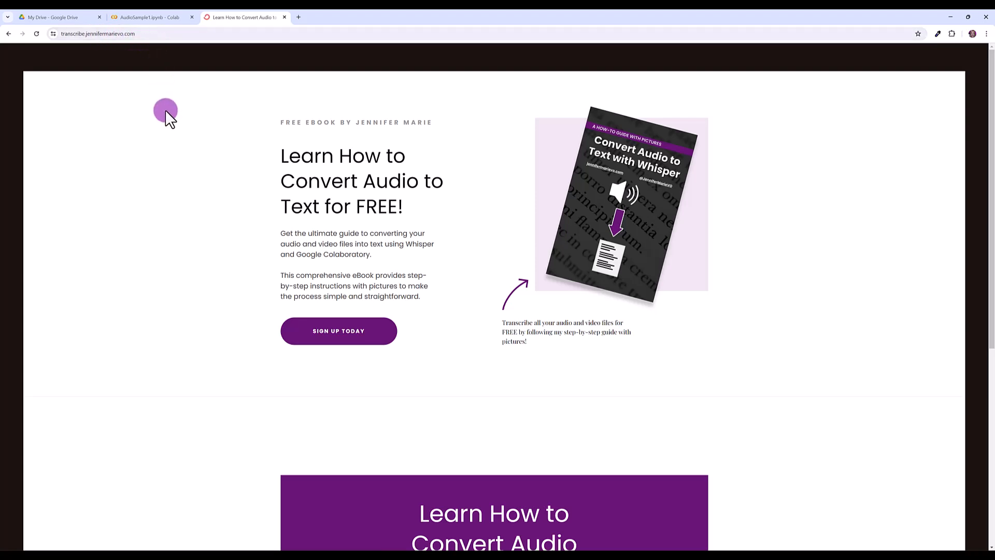
{"action": "mouse_move", "coordinate": [347, 311]}
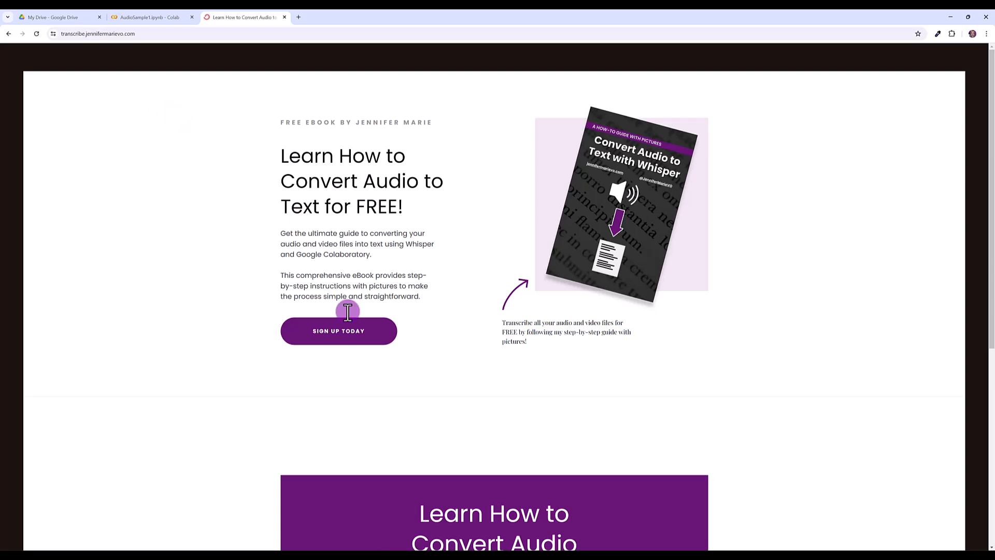
{"action": "scroll", "scroll_direction": "down", "scroll_amount": 3}
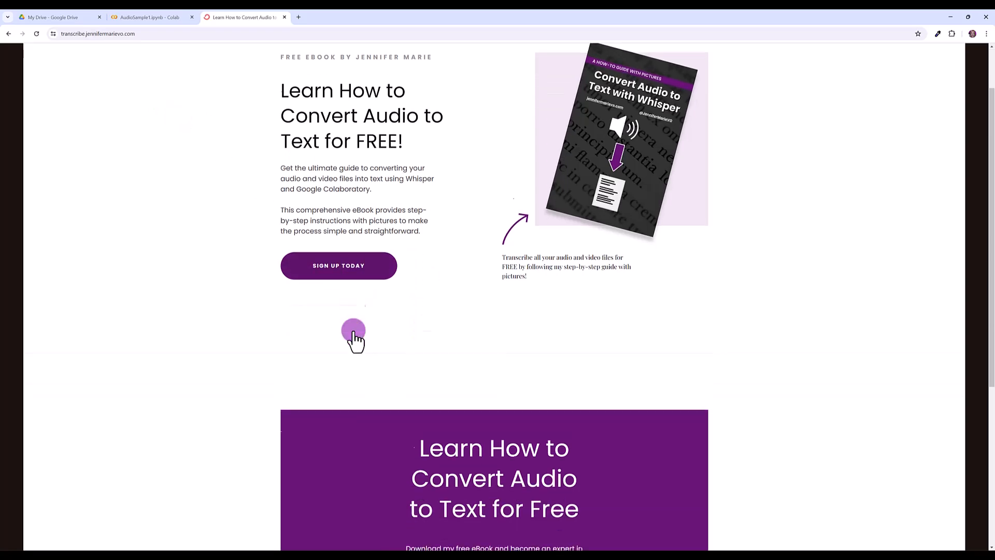
{"action": "scroll", "scroll_direction": "down", "scroll_amount": 3}
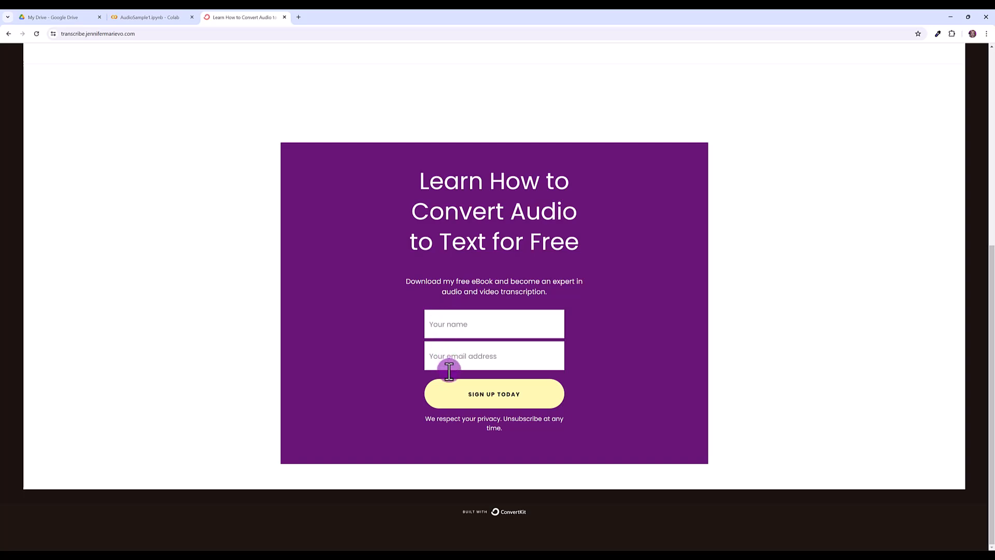
{"action": "scroll", "scroll_direction": "up", "scroll_amount": 3}
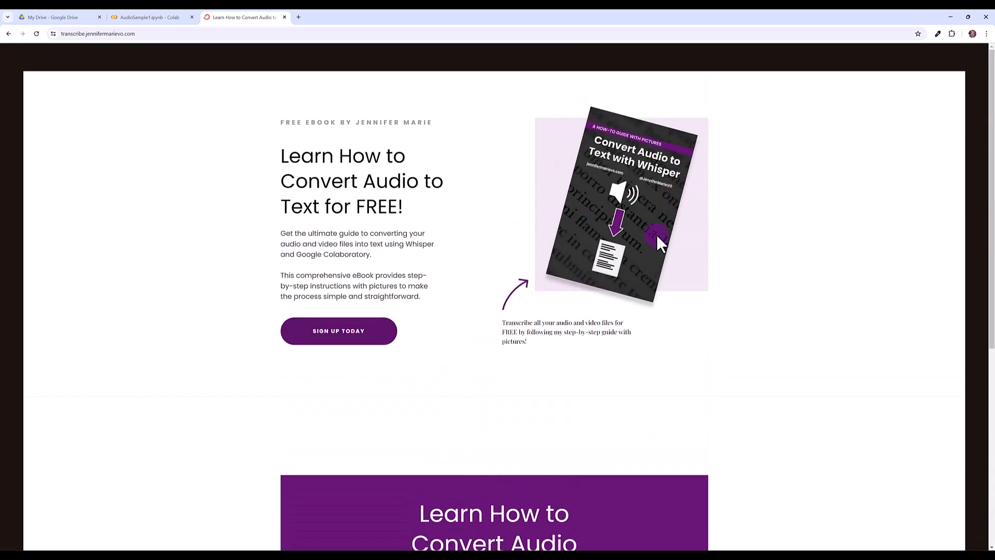
{"action": "mouse_move", "coordinate": [667, 248]}
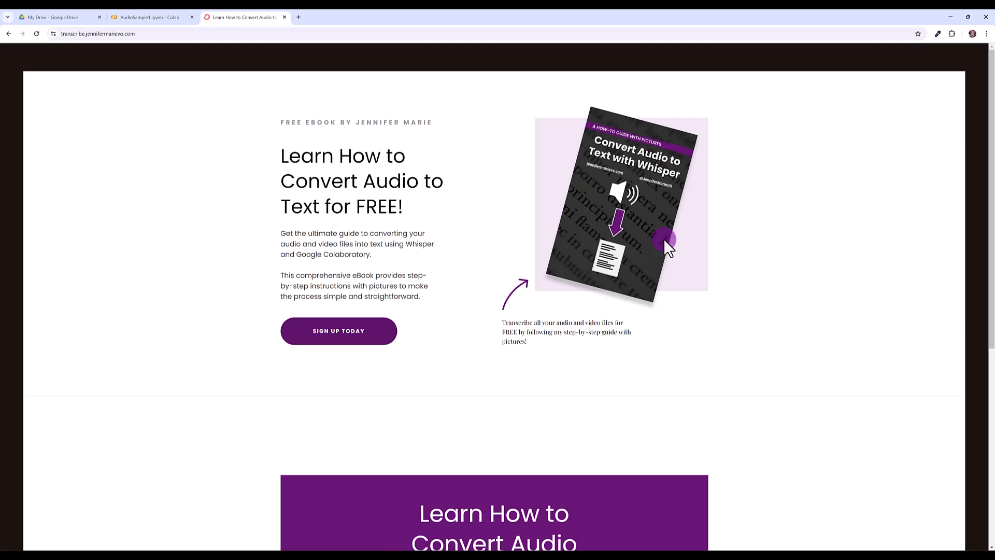
{"action": "mouse_move", "coordinate": [520, 203]}
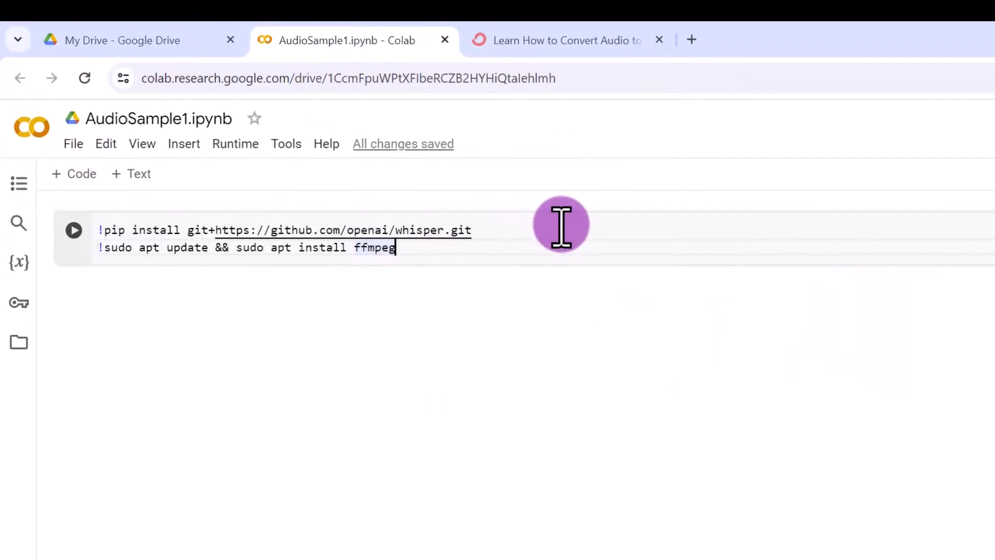
{"action": "mouse_move", "coordinate": [416, 289]}
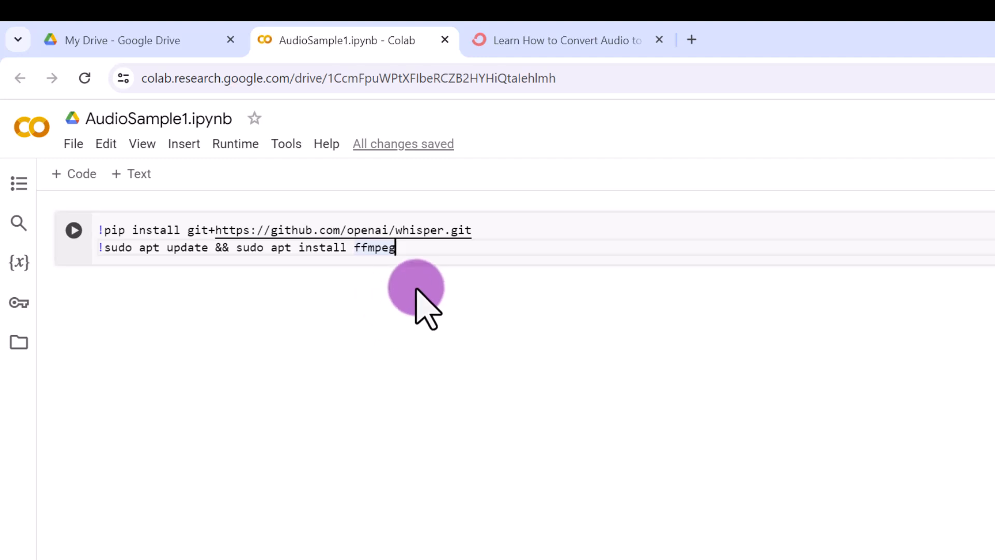
{"action": "mouse_move", "coordinate": [518, 236]}
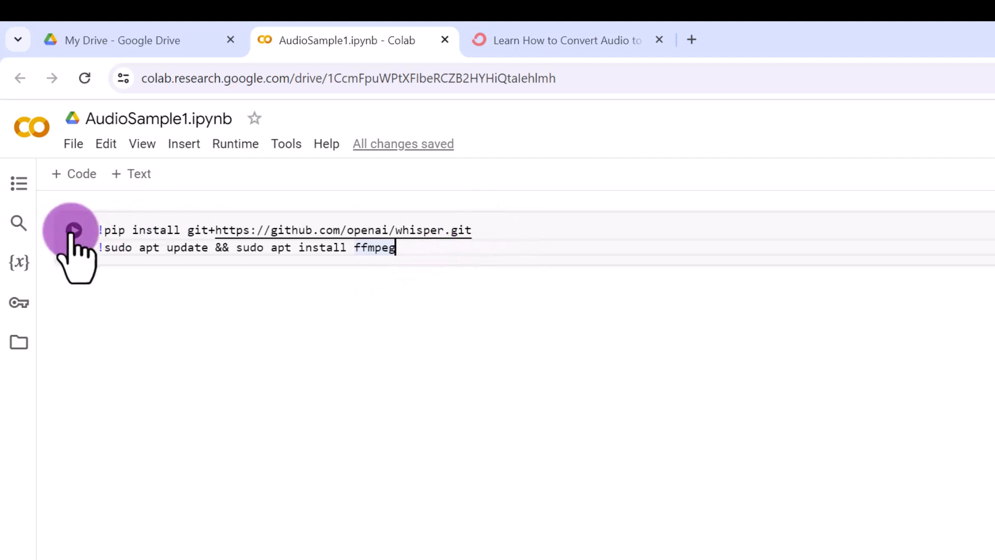
{"action": "mouse_move", "coordinate": [407, 247]}
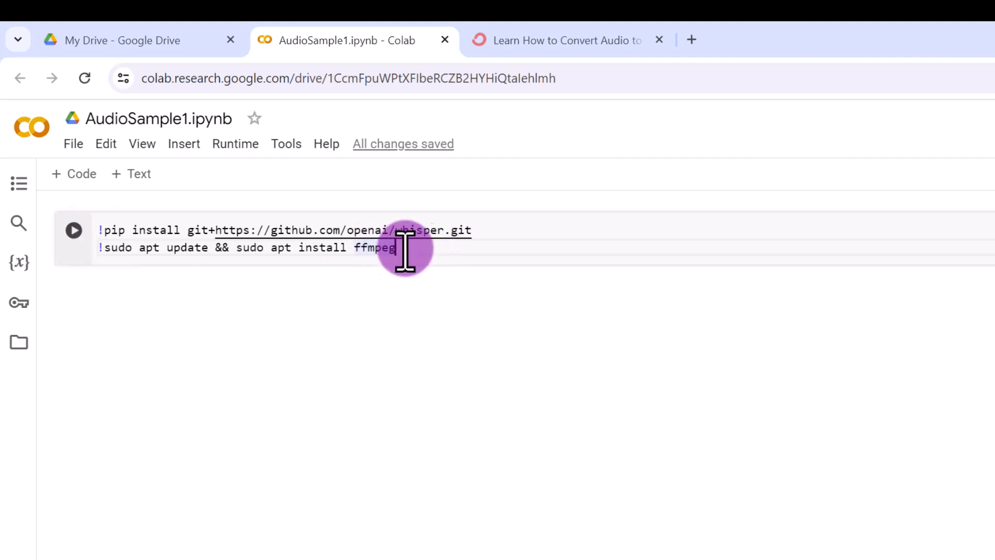
{"action": "mouse_move", "coordinate": [521, 231]}
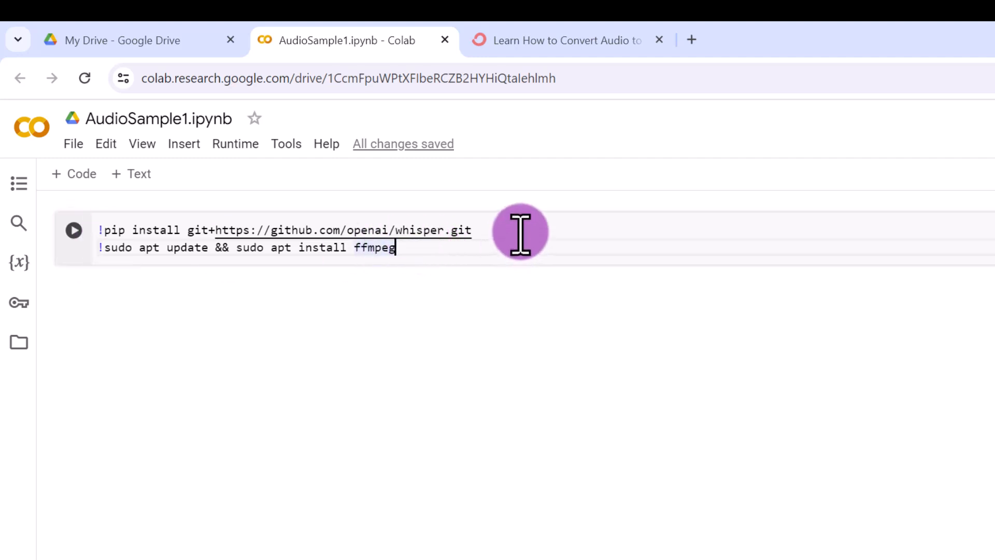
{"action": "mouse_move", "coordinate": [411, 238]}
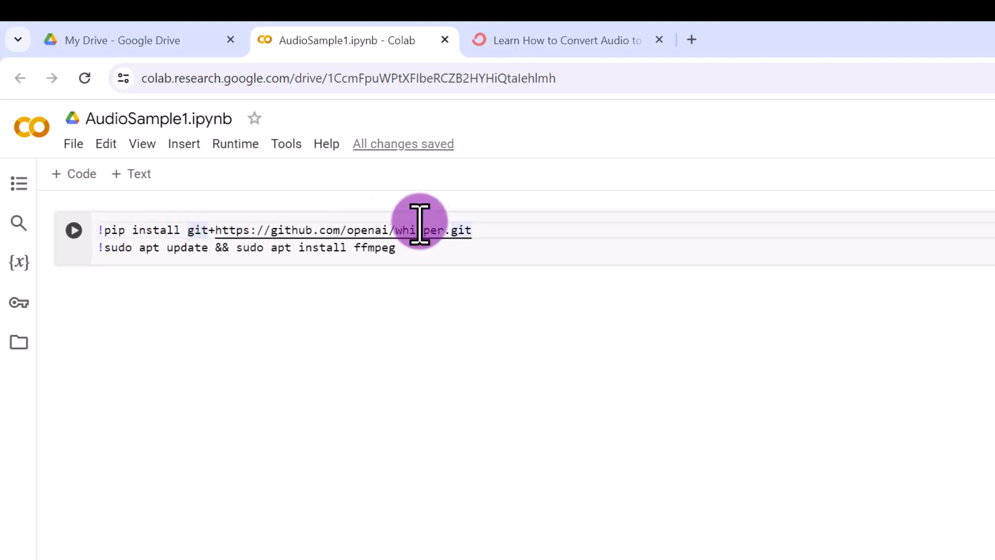
{"action": "mouse_move", "coordinate": [296, 259]}
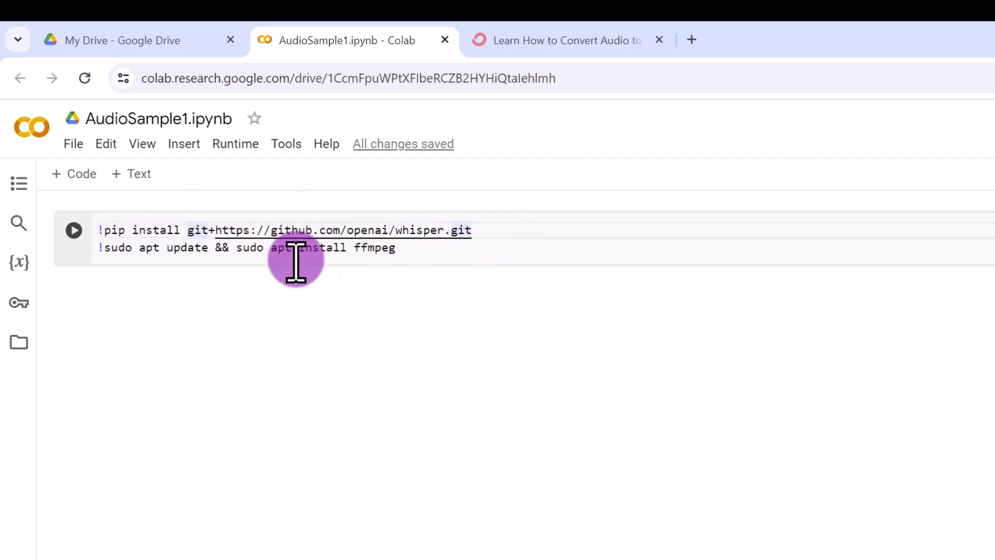
{"action": "mouse_move", "coordinate": [72, 230]}
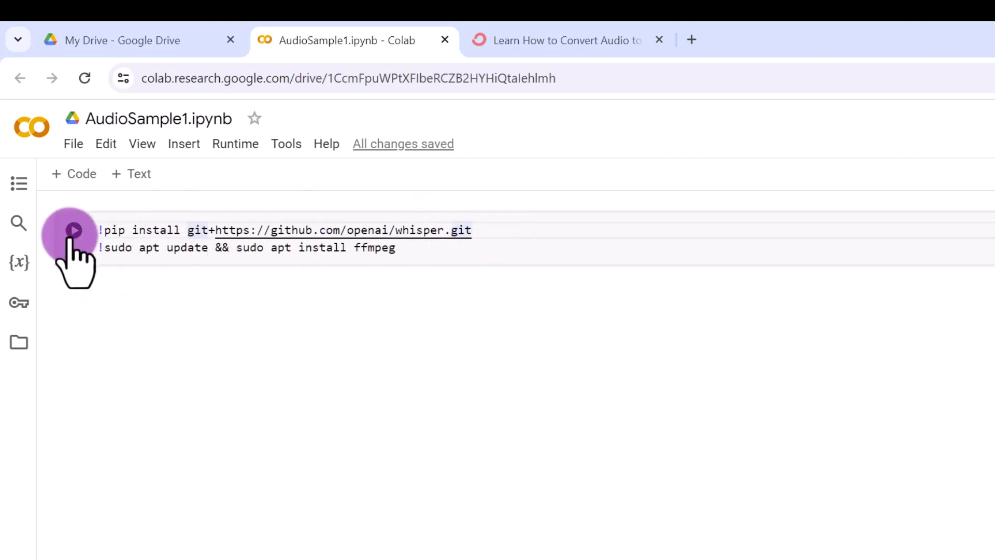
- Run the cell that installs Whisper and ffmpeg
{"action": "left_click", "coordinate": [74, 230]}
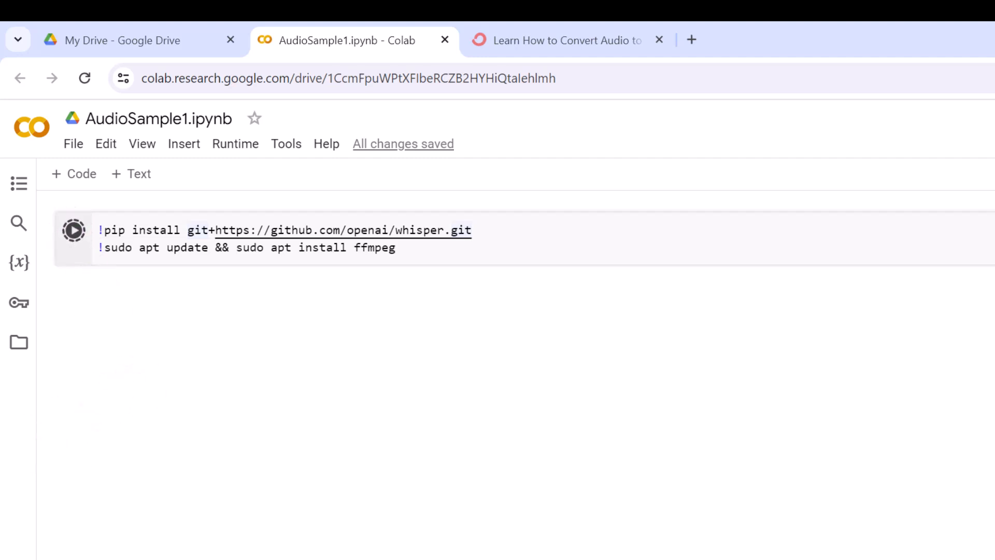
{"action": "left_click", "coordinate": [74, 230]}
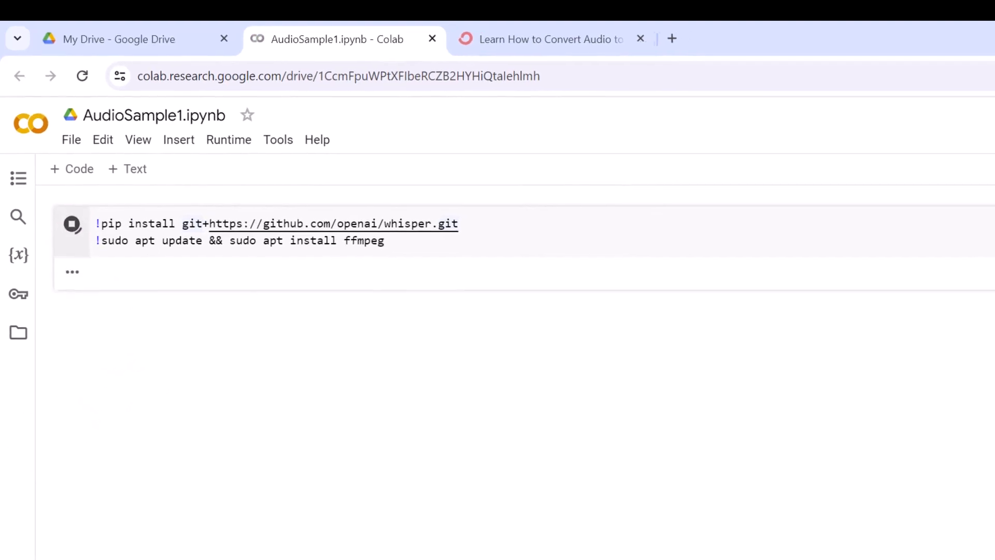
{"action": "left_click", "coordinate": [71, 224]}
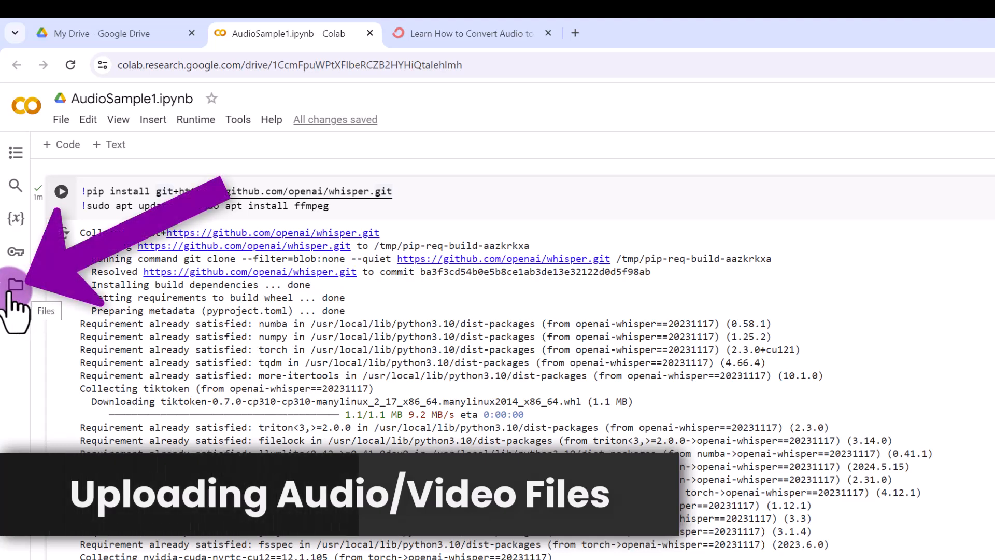
- Upload audiofile1.wav into the session's file storage from the Files panel
{"action": "left_click", "coordinate": [16, 284]}
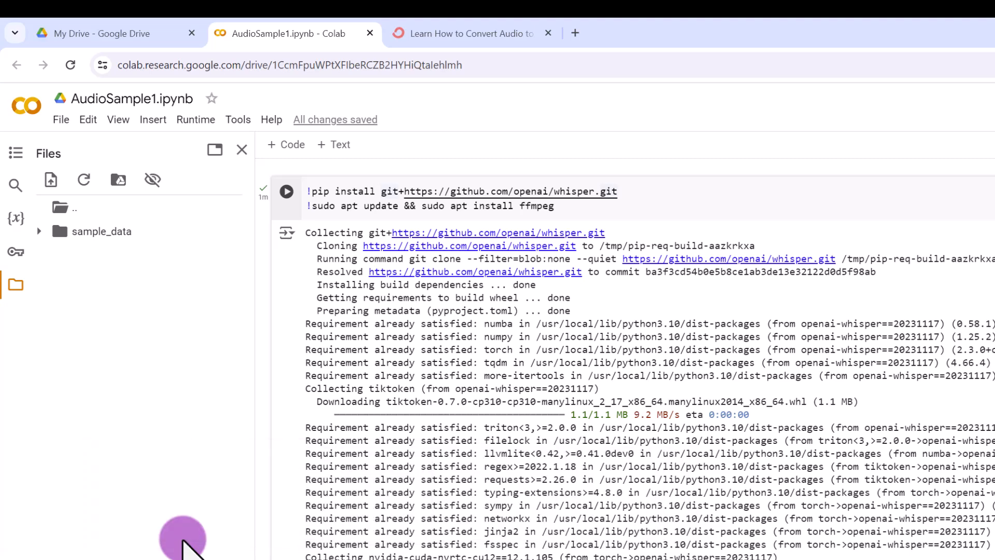
{"action": "mouse_move", "coordinate": [126, 324]}
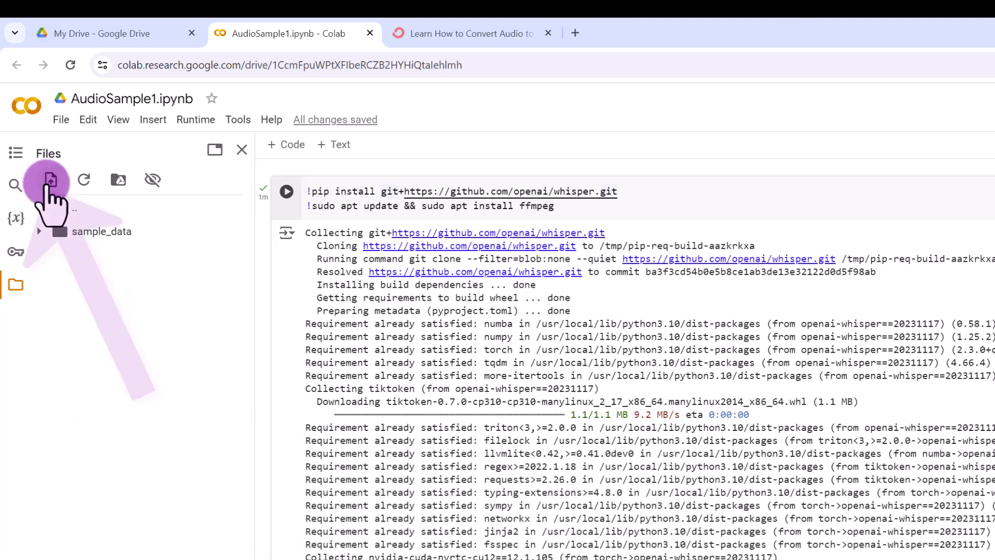
{"action": "mouse_move", "coordinate": [50, 179]}
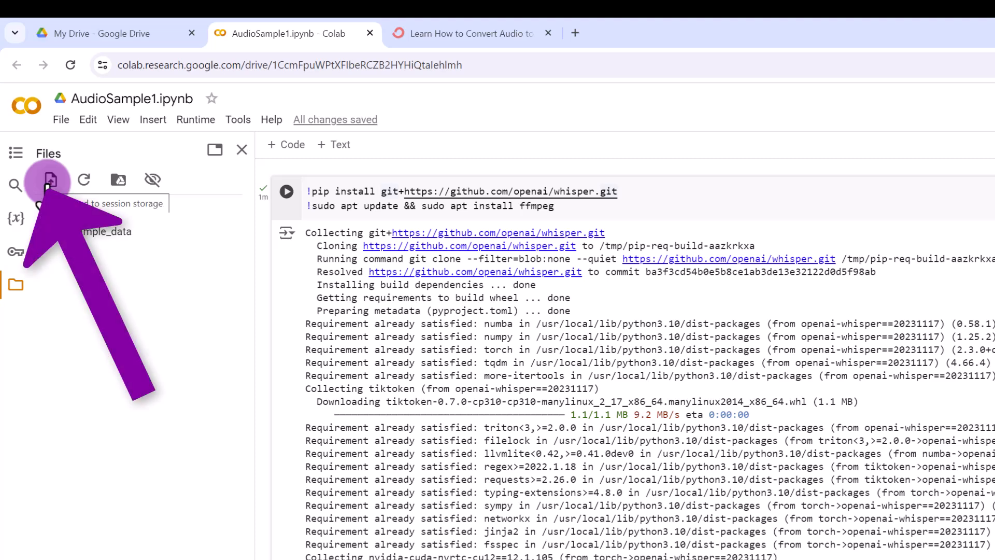
{"action": "left_click", "coordinate": [51, 180]}
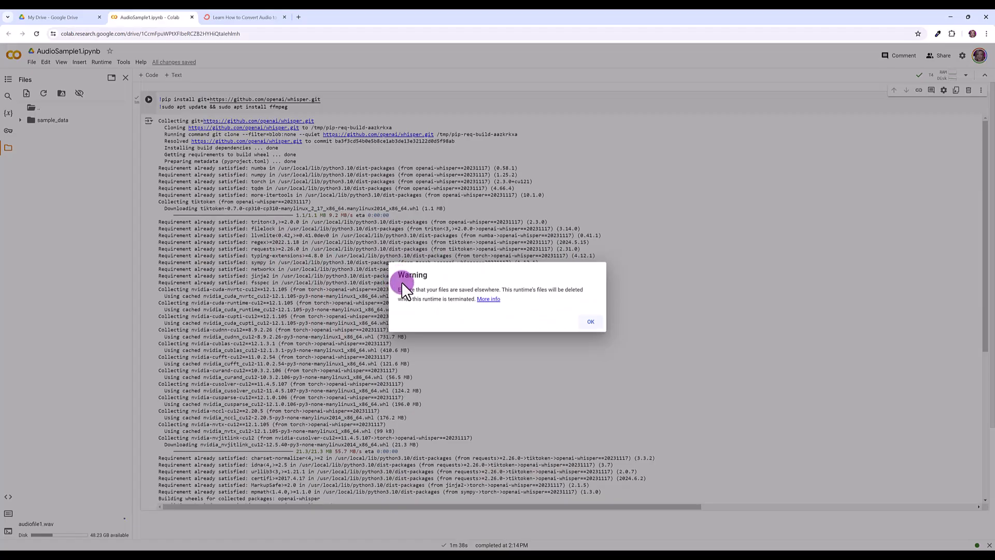
{"action": "mouse_move", "coordinate": [402, 310]}
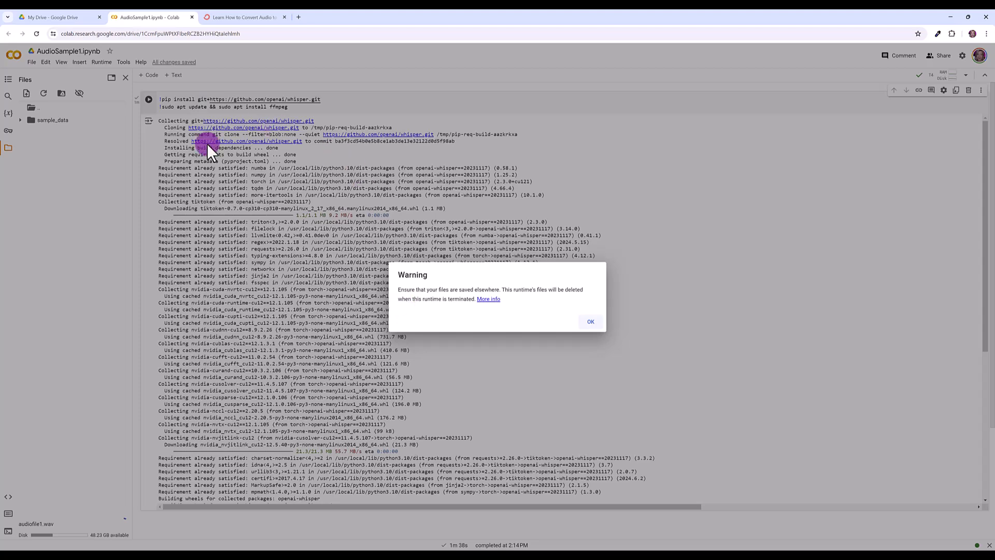
{"action": "mouse_move", "coordinate": [335, 244]}
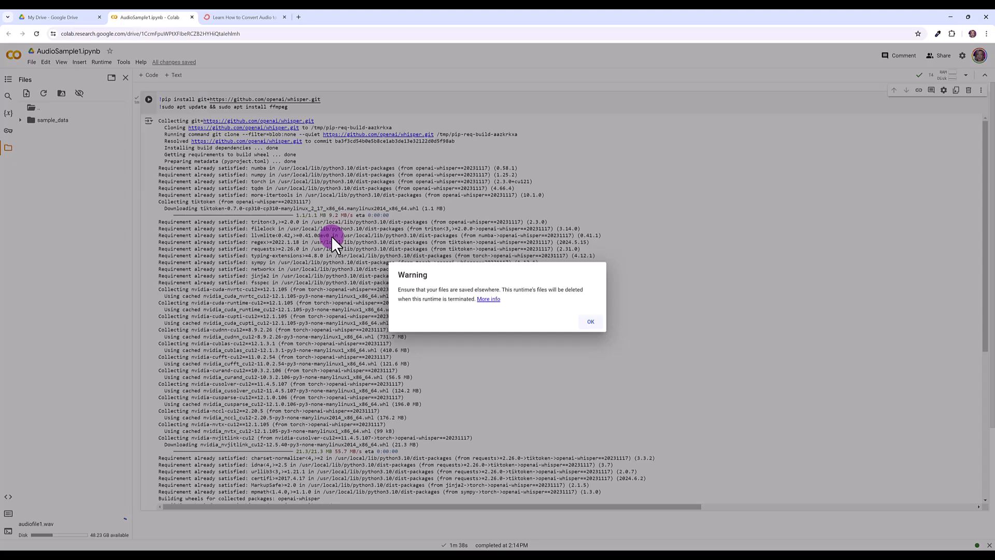
{"action": "mouse_move", "coordinate": [326, 248]}
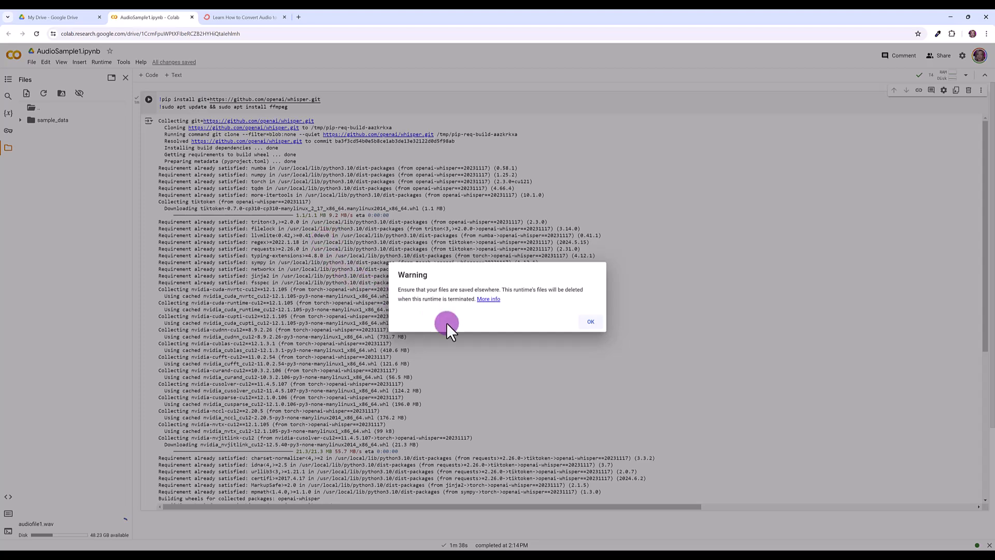
- Acknowledge the warning that runtime files are deleted on termination
{"action": "left_click", "coordinate": [590, 321]}
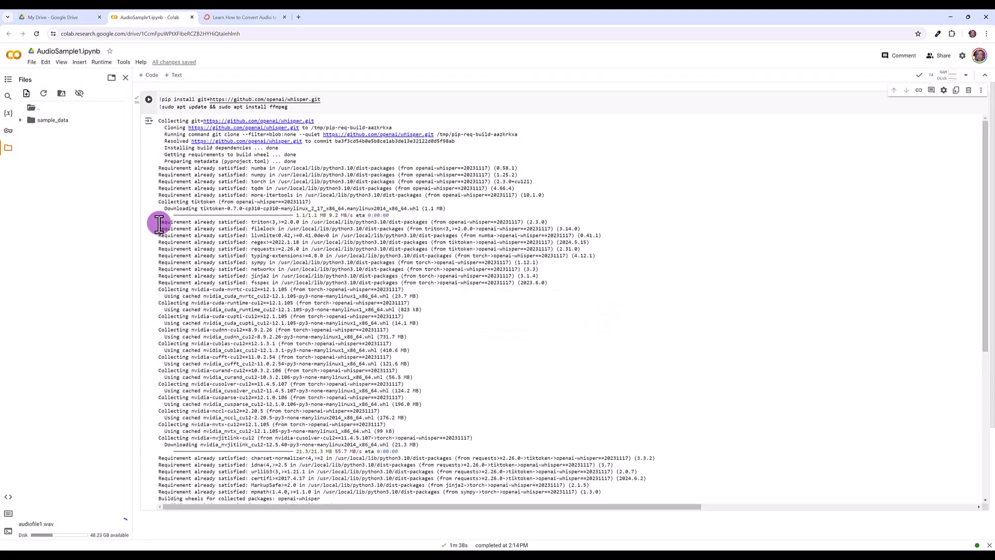
{"action": "mouse_move", "coordinate": [96, 215]}
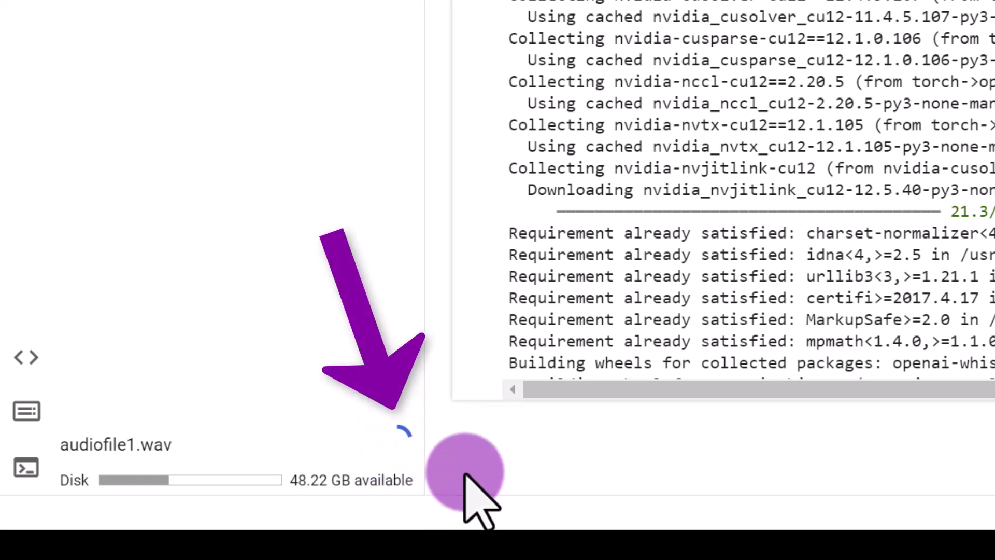
{"action": "mouse_move", "coordinate": [412, 476]}
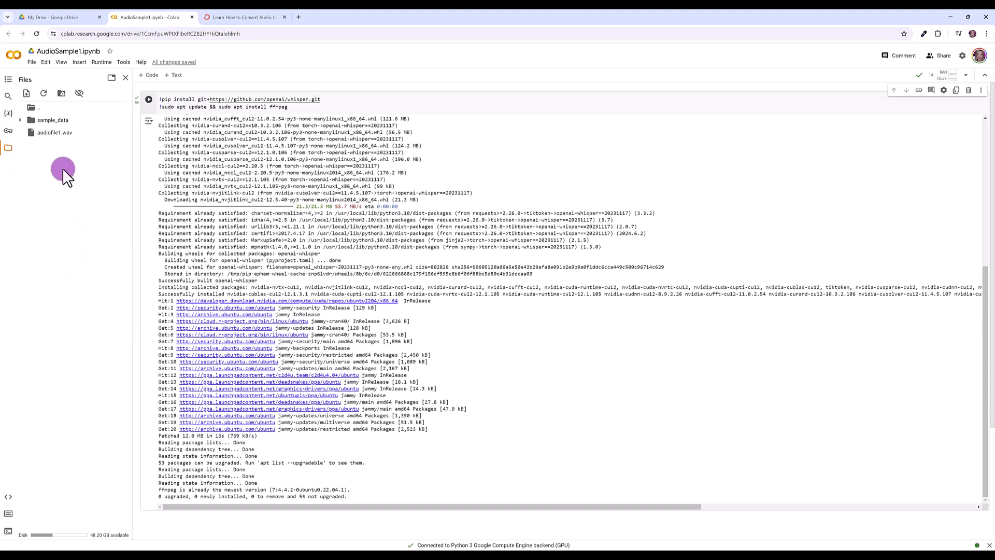
{"action": "mouse_move", "coordinate": [74, 151]}
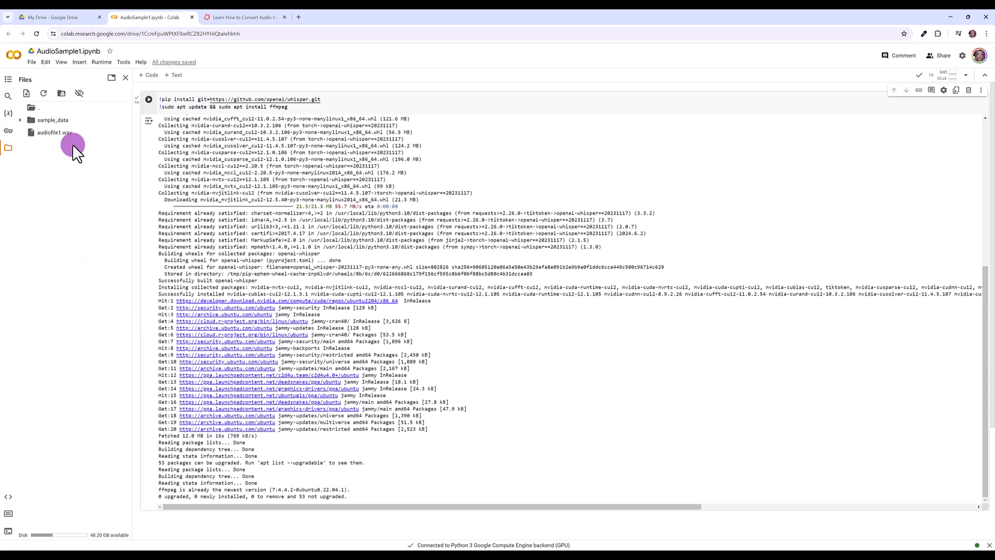
{"action": "mouse_move", "coordinate": [80, 240]}
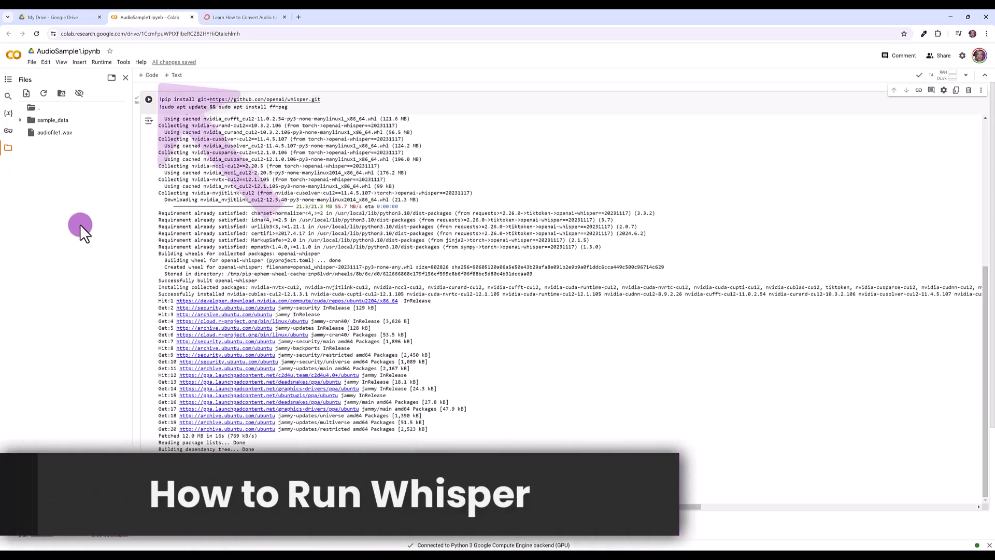
{"action": "mouse_move", "coordinate": [120, 141]}
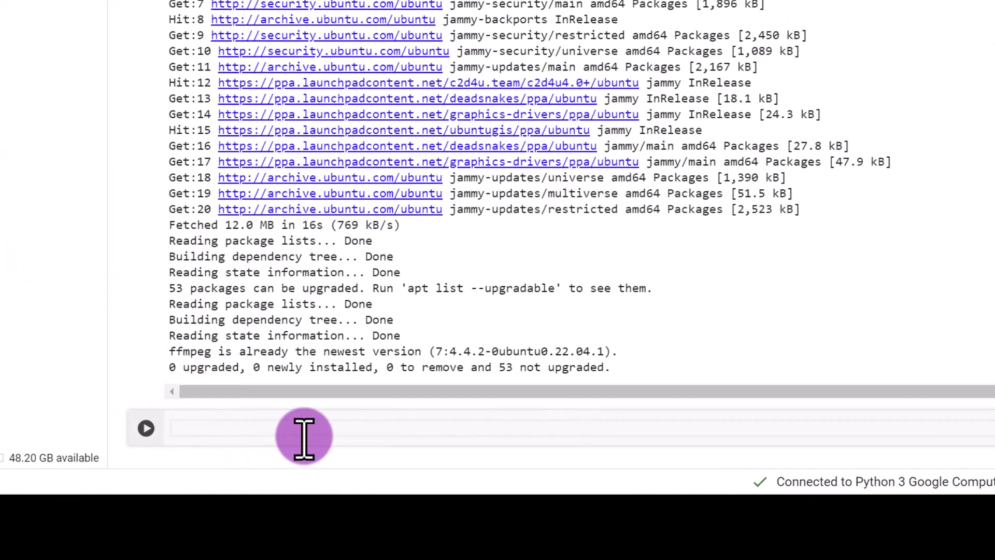
- Write the whisper command with --model medium and point it at audiofile1.wav
{"action": "type", "text": "!whisper \"YOUR FILE NAME\" --model medium"}
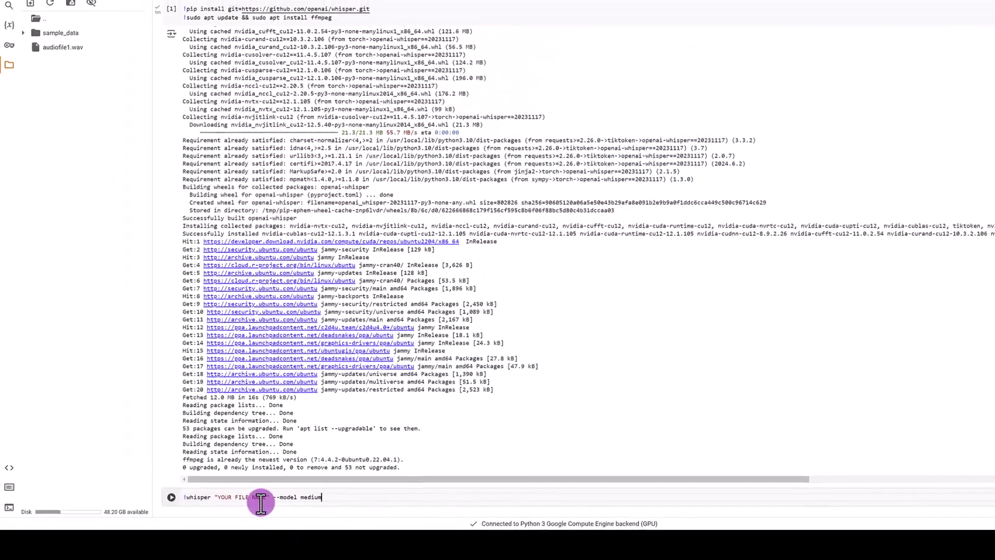
{"action": "mouse_move", "coordinate": [62, 46]}
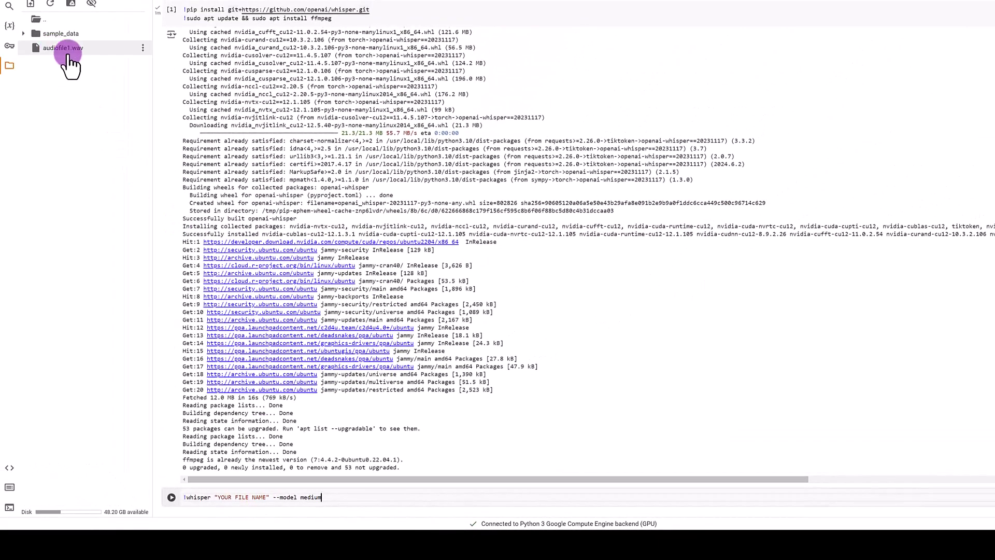
{"action": "mouse_move", "coordinate": [224, 386]}
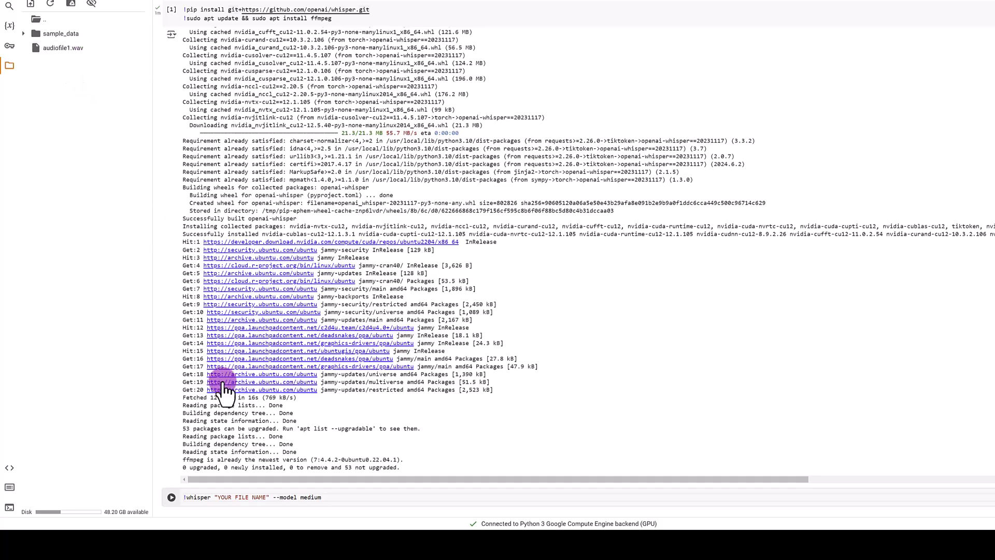
{"action": "mouse_move", "coordinate": [263, 497]}
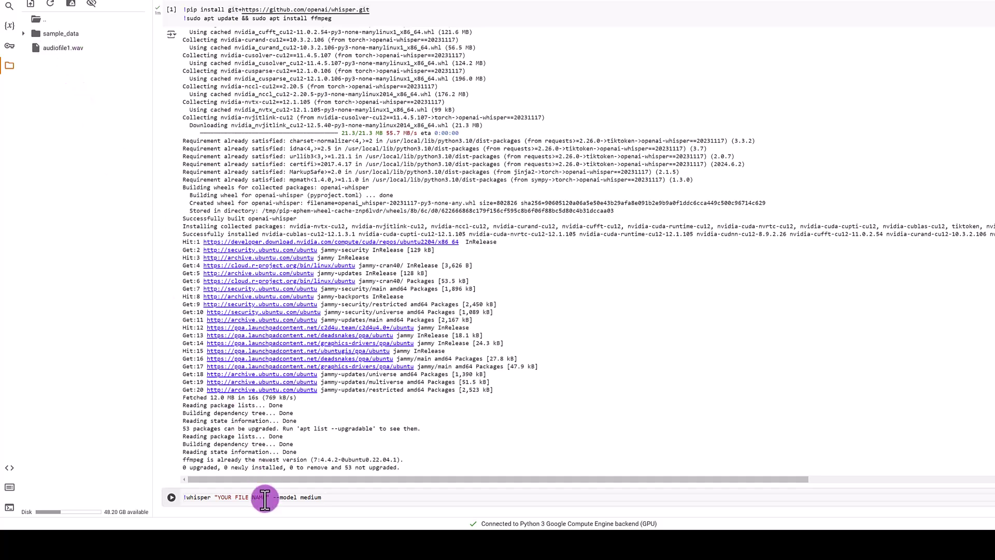
{"action": "double_click", "coordinate": [238, 496]}
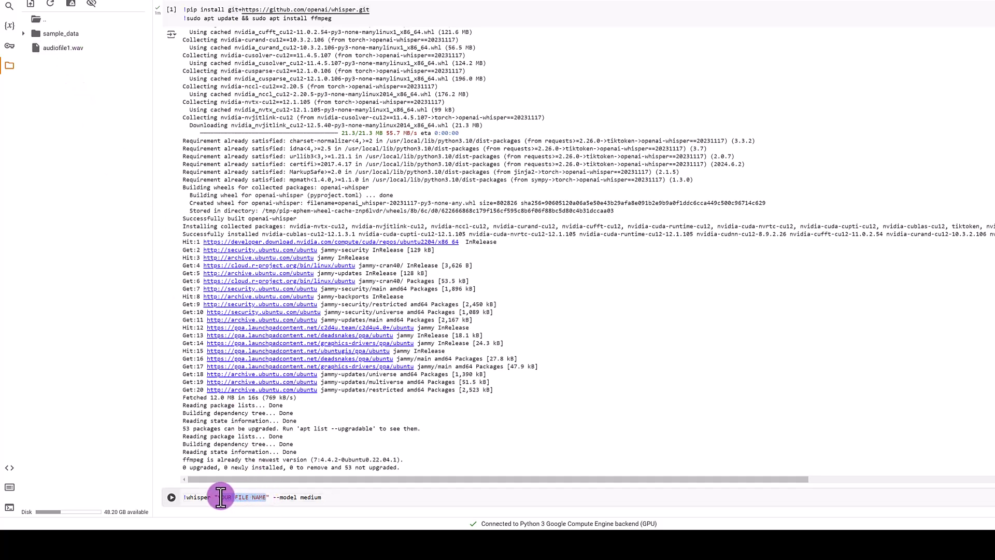
{"action": "type", "text": "audiofile1"}
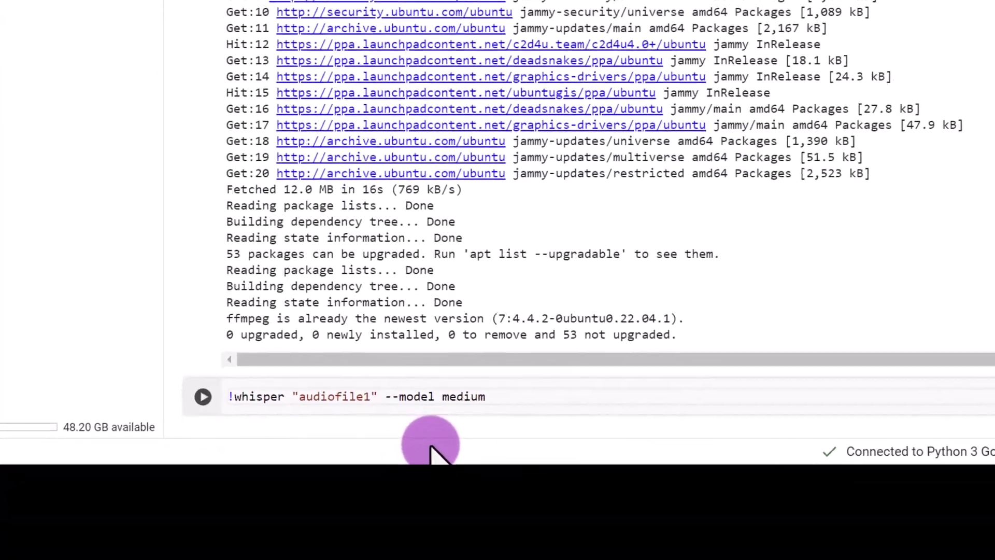
{"action": "type", "text": ".wav"}
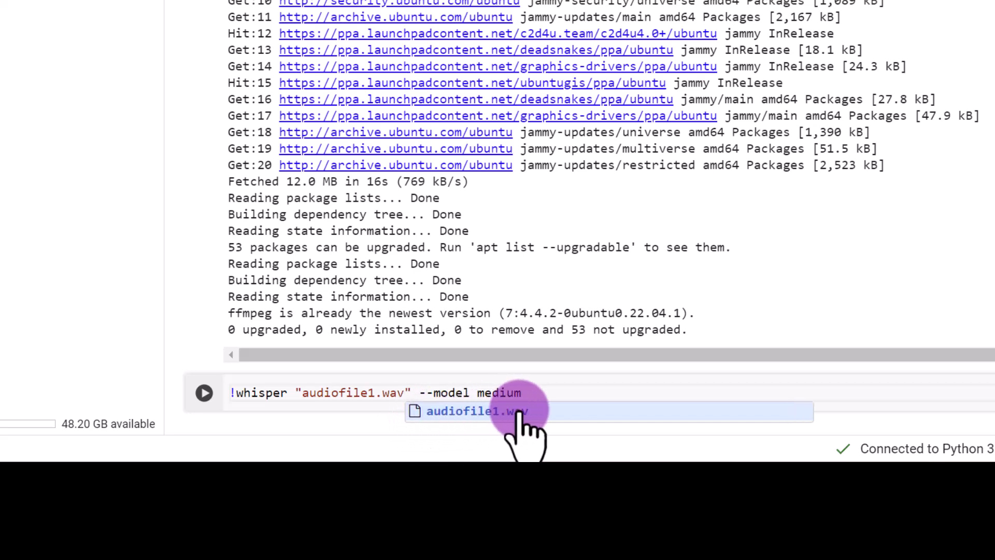
{"action": "mouse_move", "coordinate": [529, 392]}
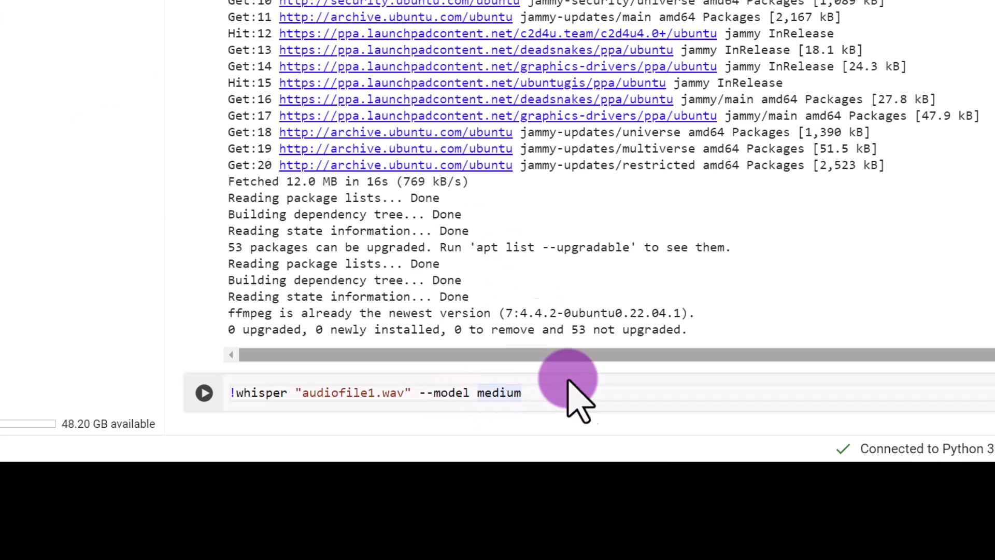
{"action": "mouse_move", "coordinate": [606, 437]}
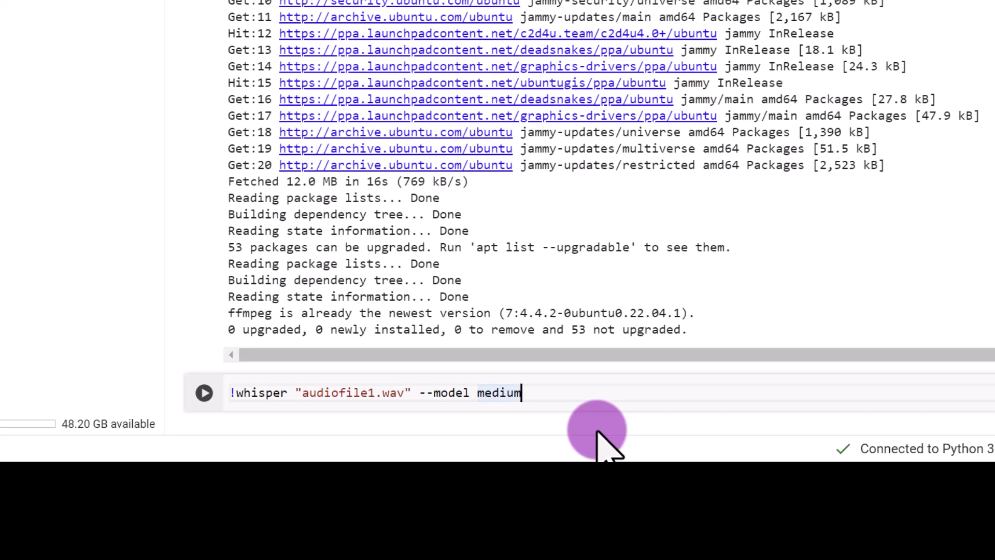
{"action": "mouse_move", "coordinate": [593, 422]}
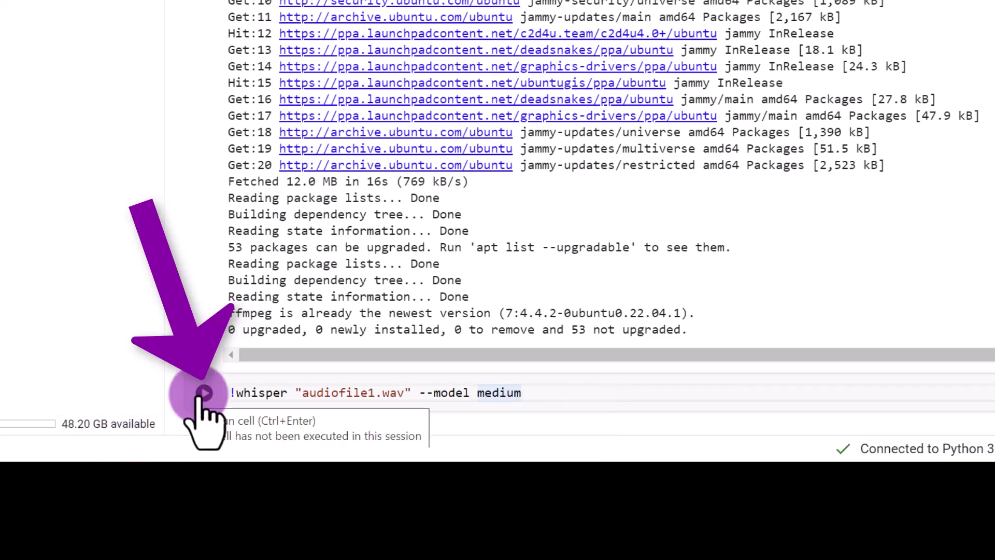
- Run the Whisper cell transcribing audiofile1.wav with the medium model
{"action": "left_click", "coordinate": [207, 391]}
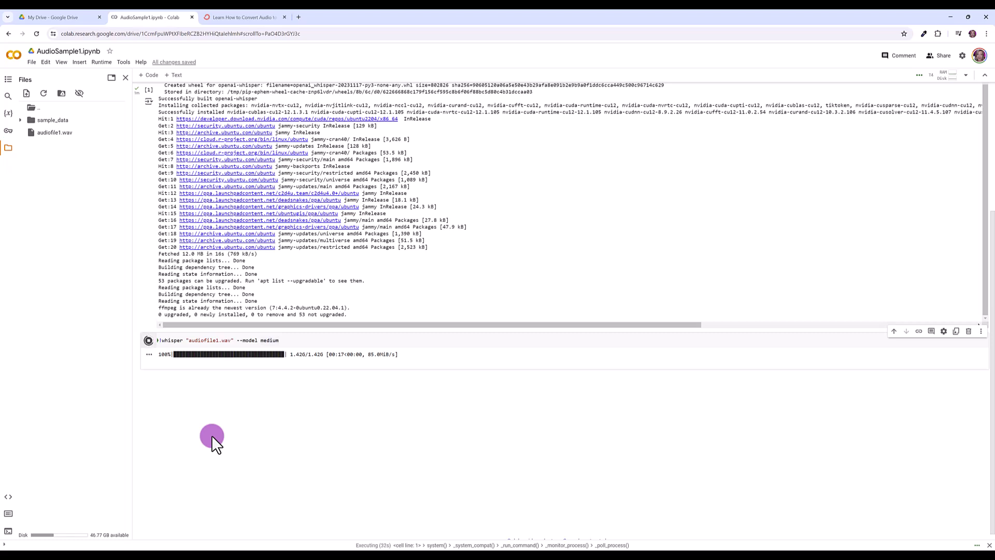
{"action": "mouse_move", "coordinate": [248, 410]}
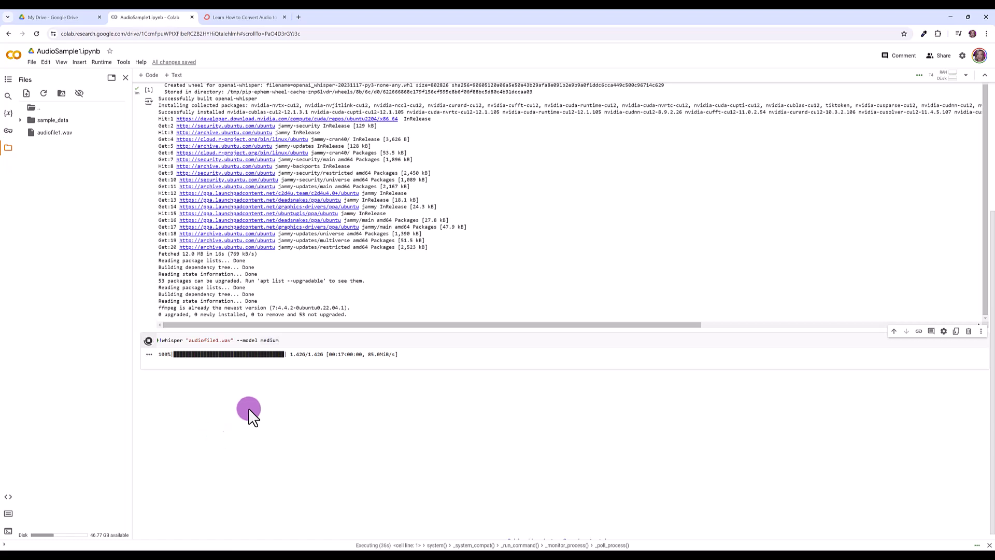
{"action": "mouse_move", "coordinate": [281, 382]}
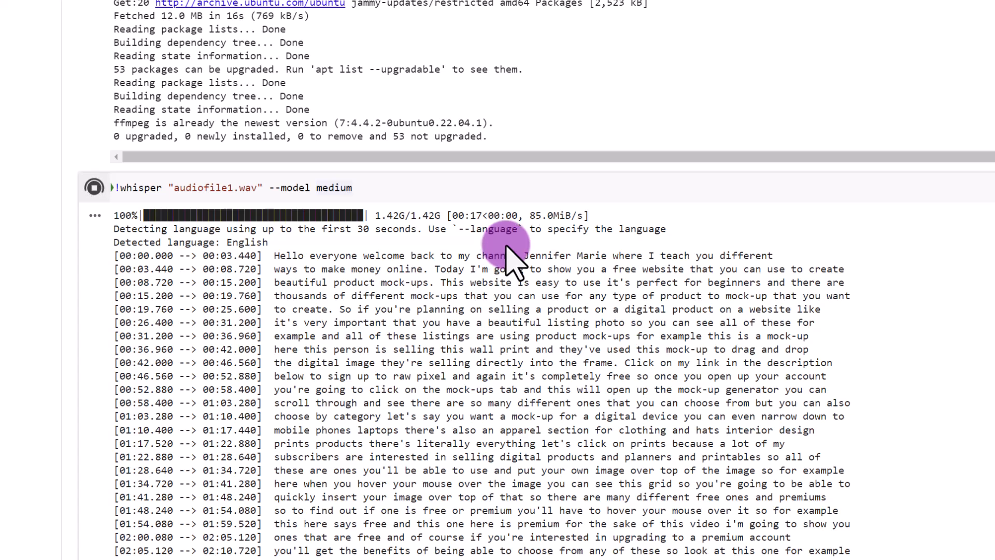
{"action": "mouse_move", "coordinate": [463, 254]}
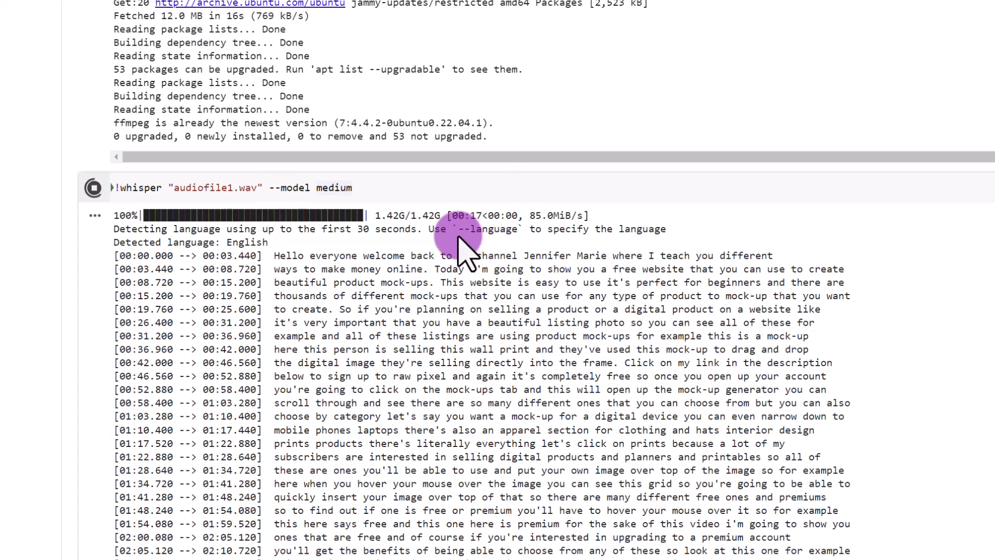
{"action": "mouse_move", "coordinate": [775, 289]}
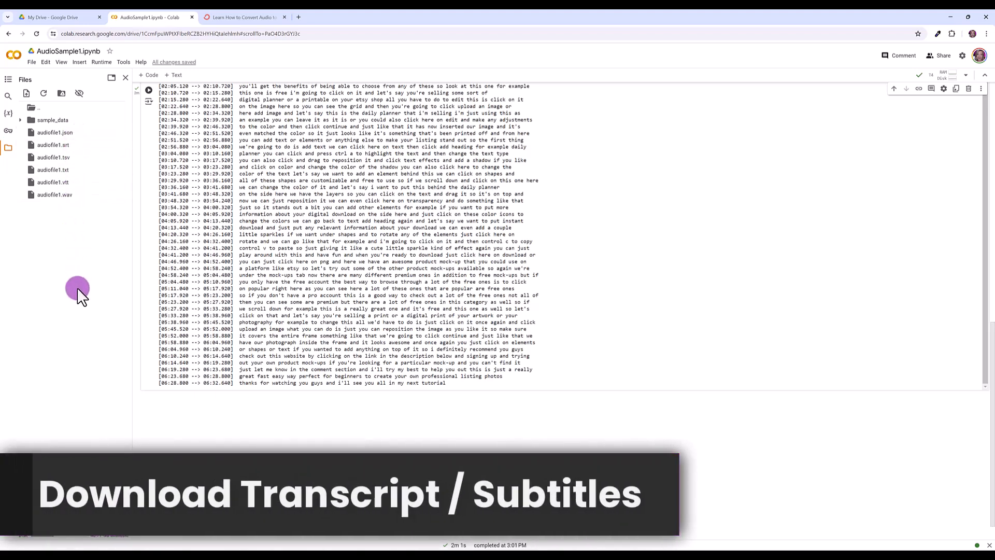
{"action": "mouse_move", "coordinate": [61, 247]}
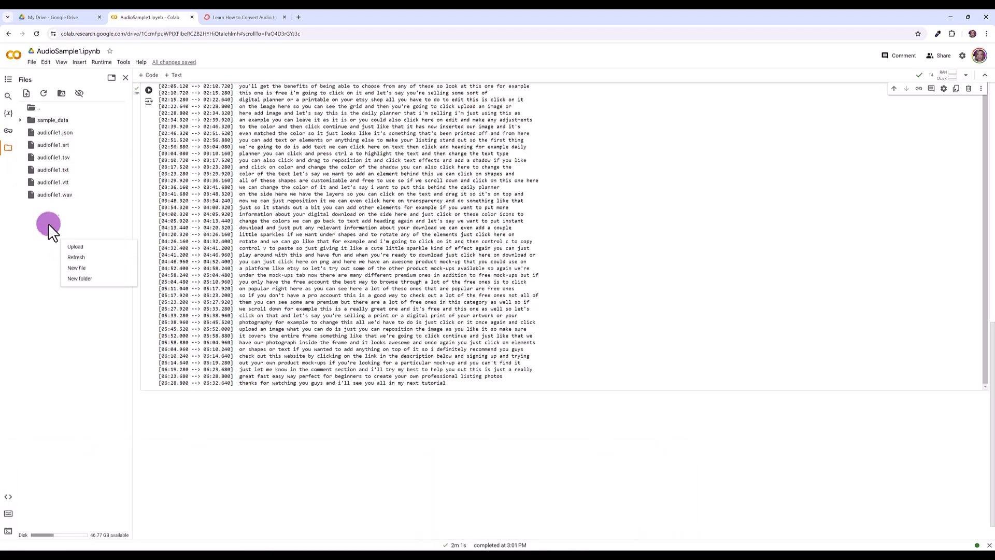
{"action": "mouse_move", "coordinate": [53, 145]}
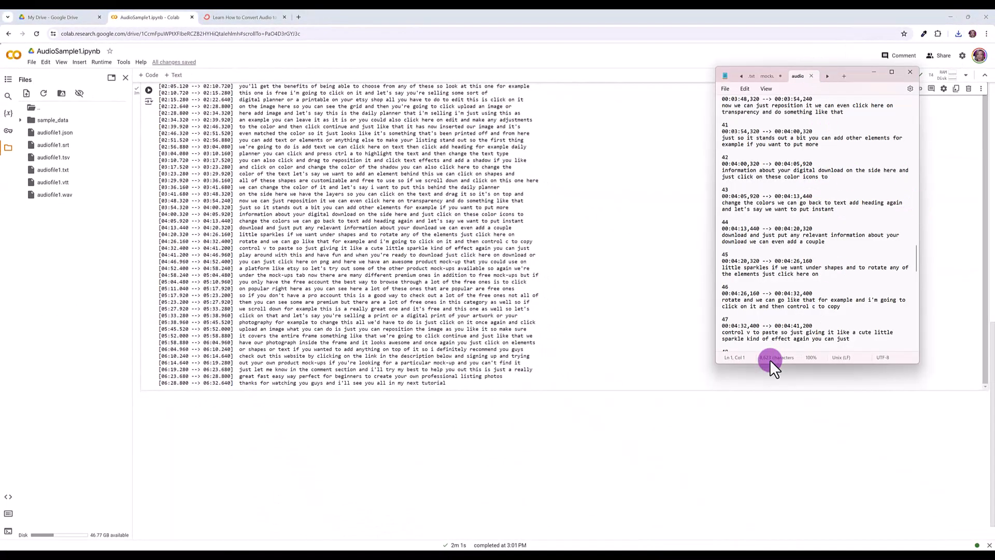
- Download audiofile1.txt from the Files panel and review the transcript in Notepad
{"action": "left_click", "coordinate": [910, 72]}
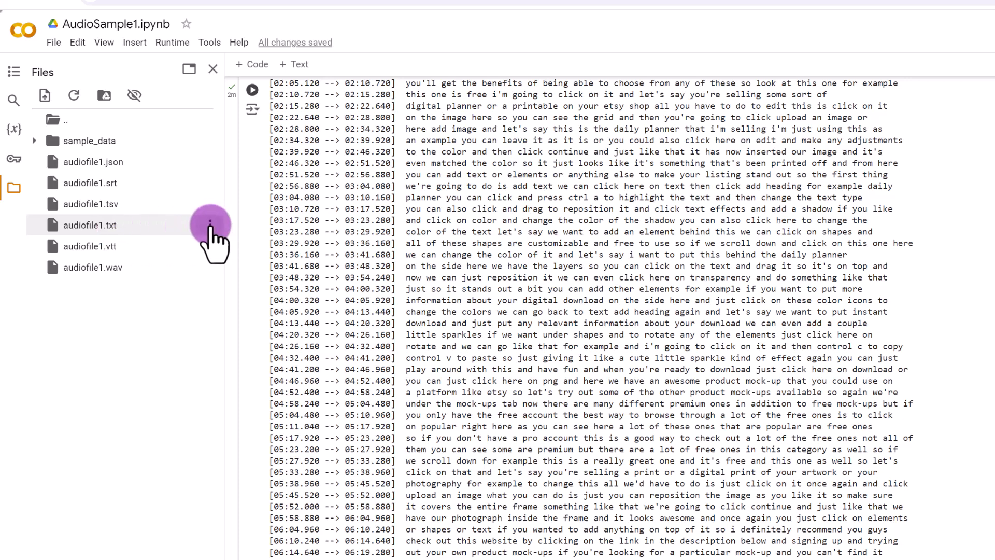
{"action": "right_click", "coordinate": [91, 225]}
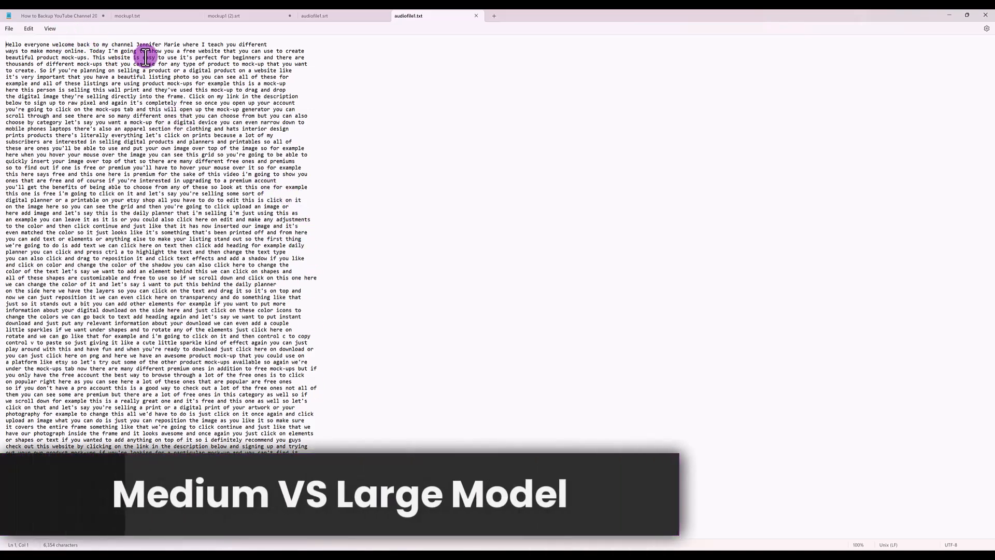
{"action": "mouse_move", "coordinate": [247, 303]}
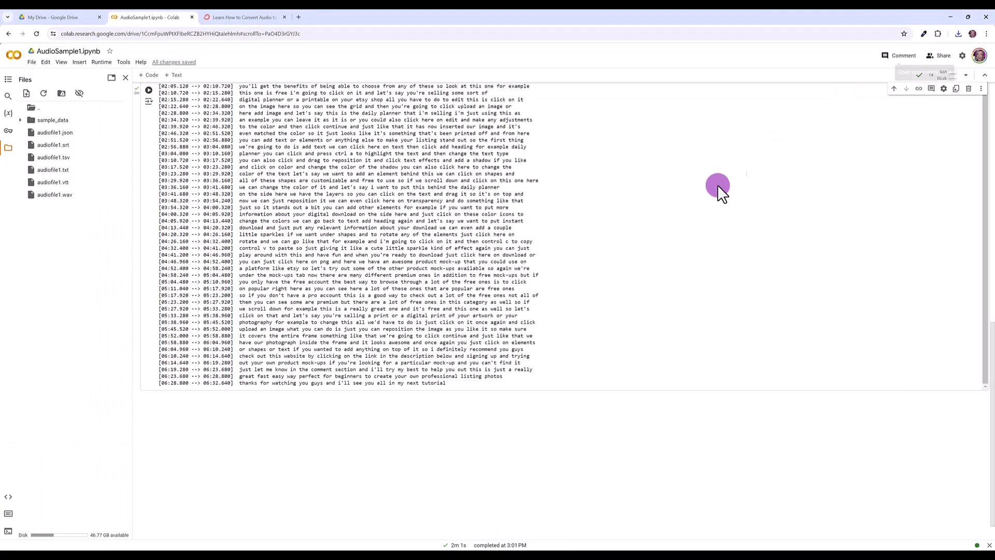
{"action": "mouse_move", "coordinate": [206, 305]}
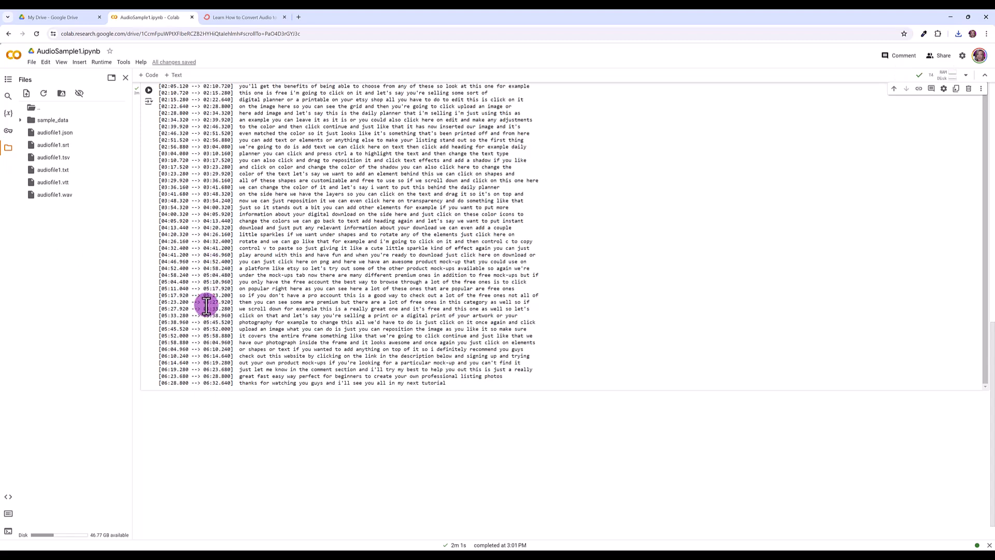
{"action": "mouse_move", "coordinate": [184, 422]}
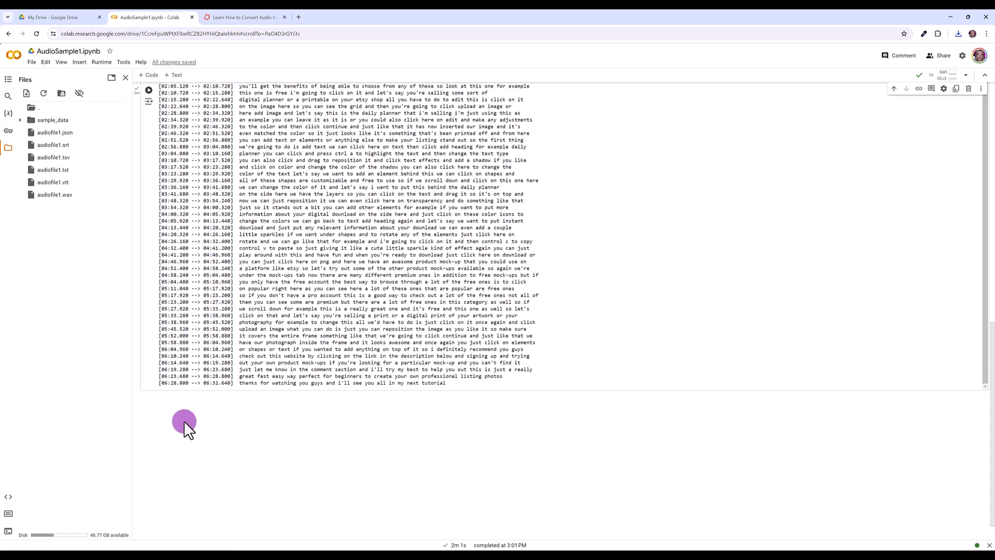
{"action": "mouse_move", "coordinate": [147, 75]}
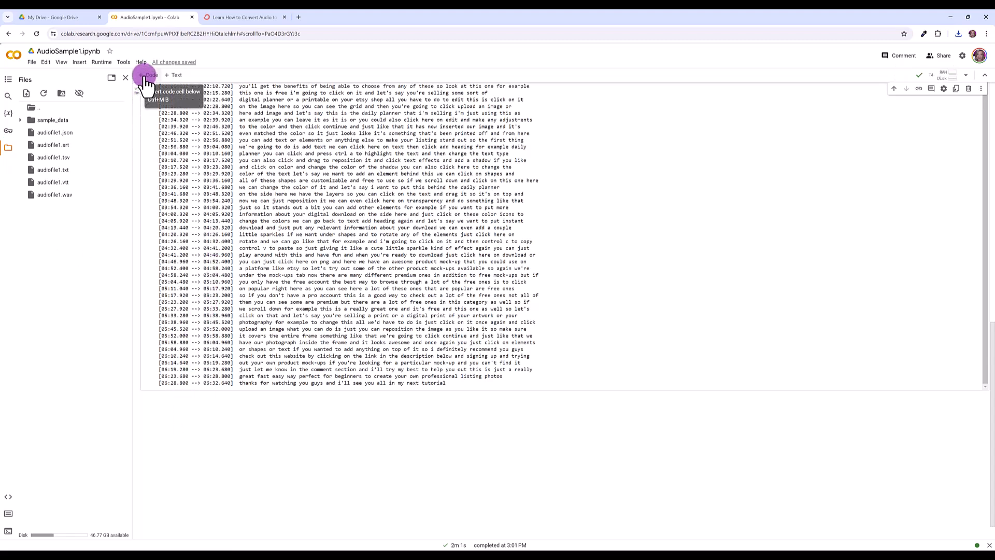
- Add and run a cell with !whisper "audiofile1.wav" --model large
{"action": "left_click", "coordinate": [148, 74]}
{"action": "type", "text": "!whisper \"audiofile1.wav\" --model large"}
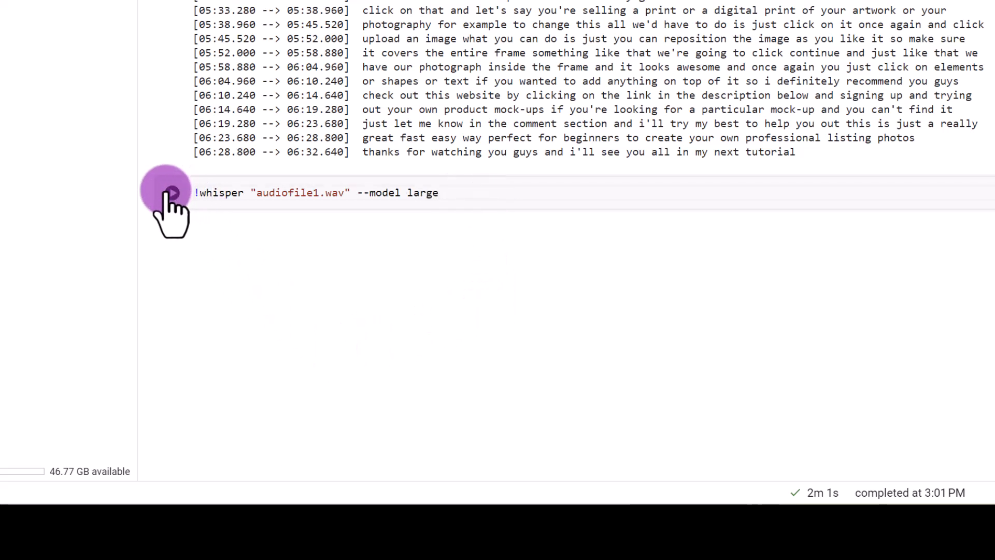
{"action": "left_click", "coordinate": [171, 193]}
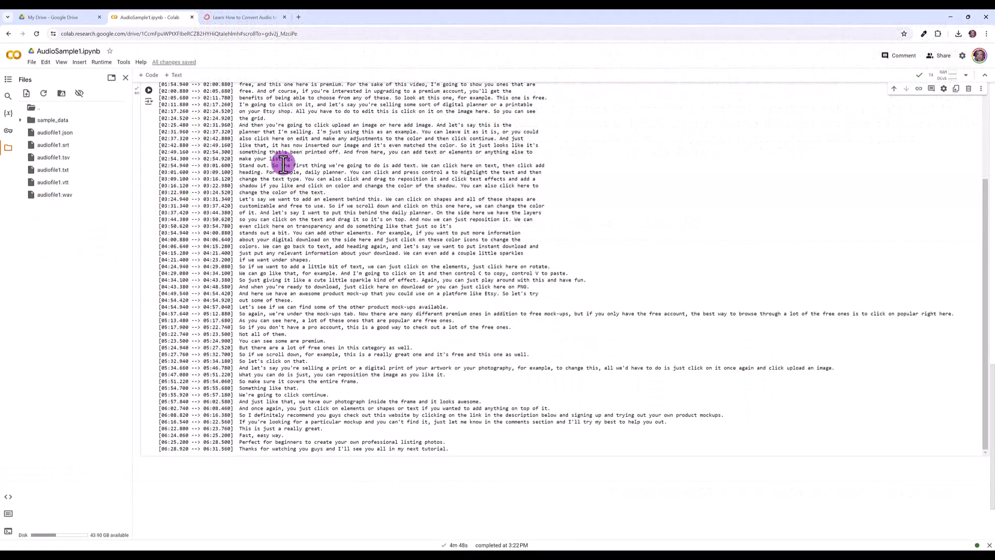
{"action": "mouse_move", "coordinate": [454, 444]}
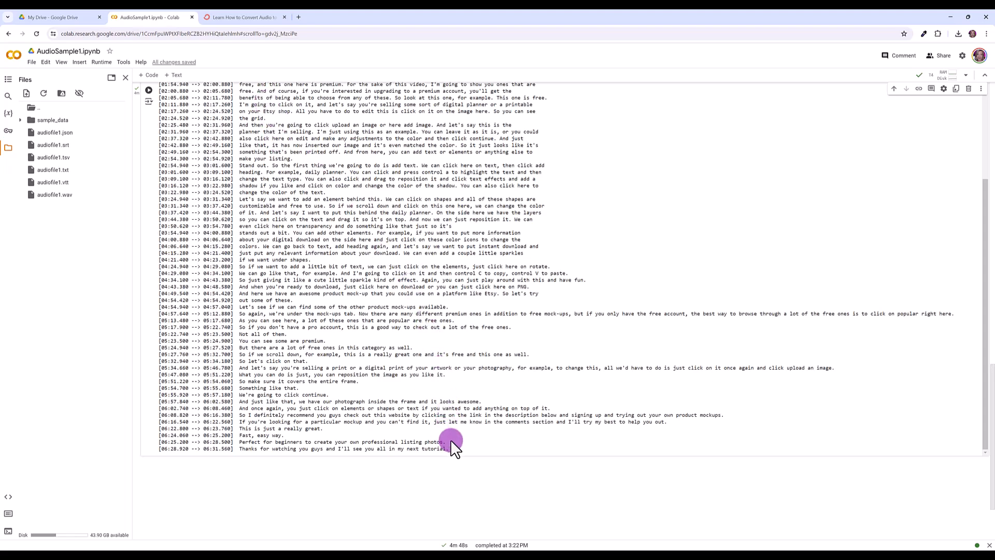
{"action": "mouse_move", "coordinate": [140, 105]}
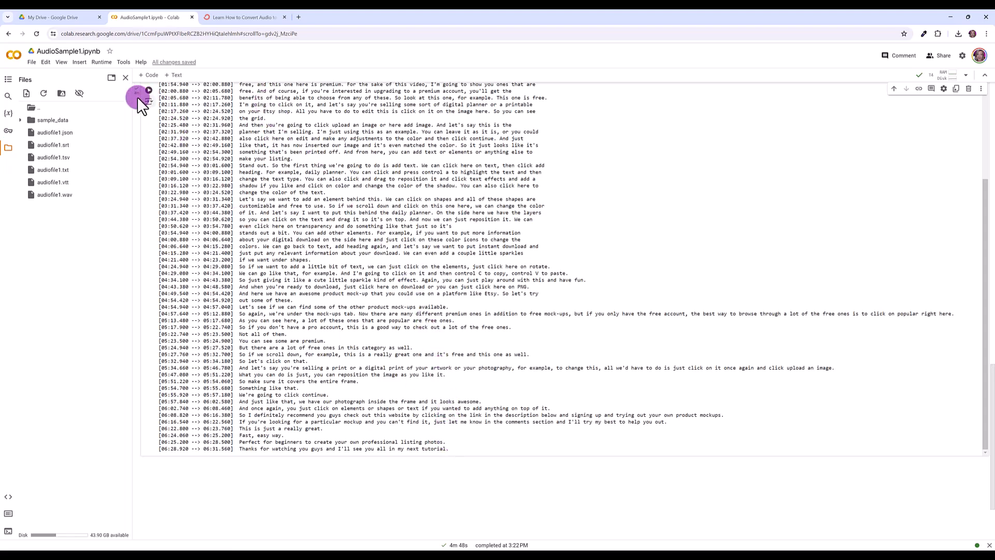
{"action": "mouse_move", "coordinate": [277, 69]}
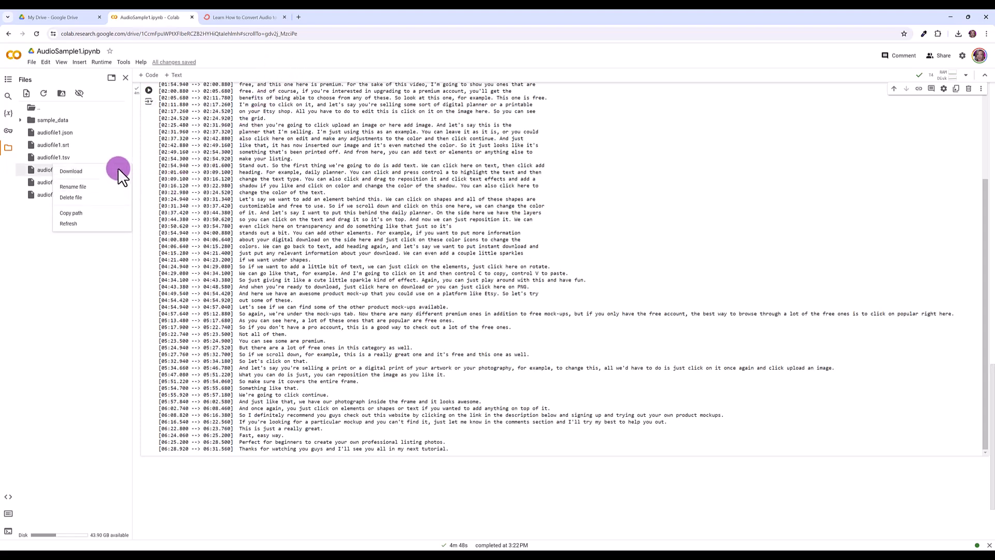
- Download the large-model audiofile1 (1).txt transcript and read through it in Notepad
{"action": "left_click", "coordinate": [71, 171]}
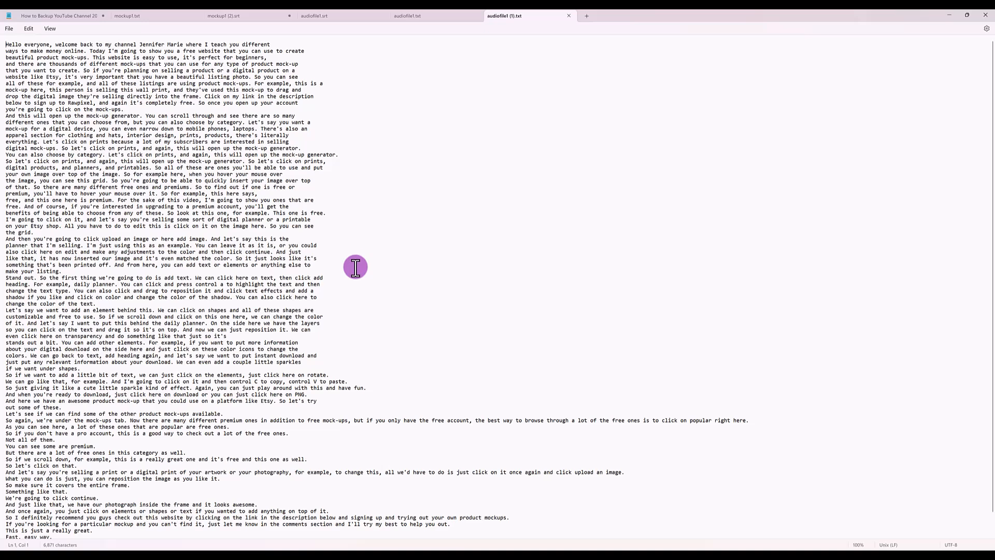
{"action": "scroll", "scroll_direction": "down", "scroll_amount": 3}
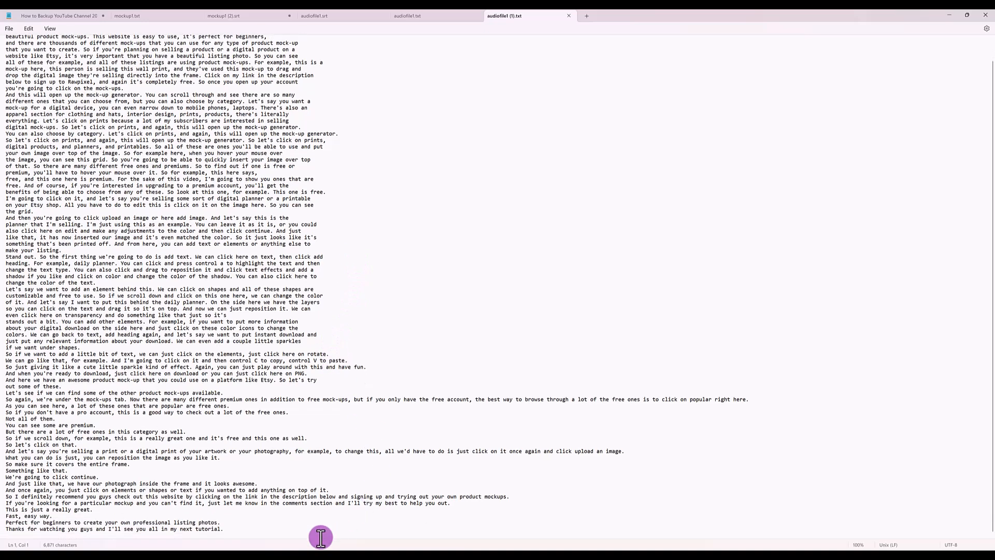
{"action": "mouse_move", "coordinate": [360, 418]}
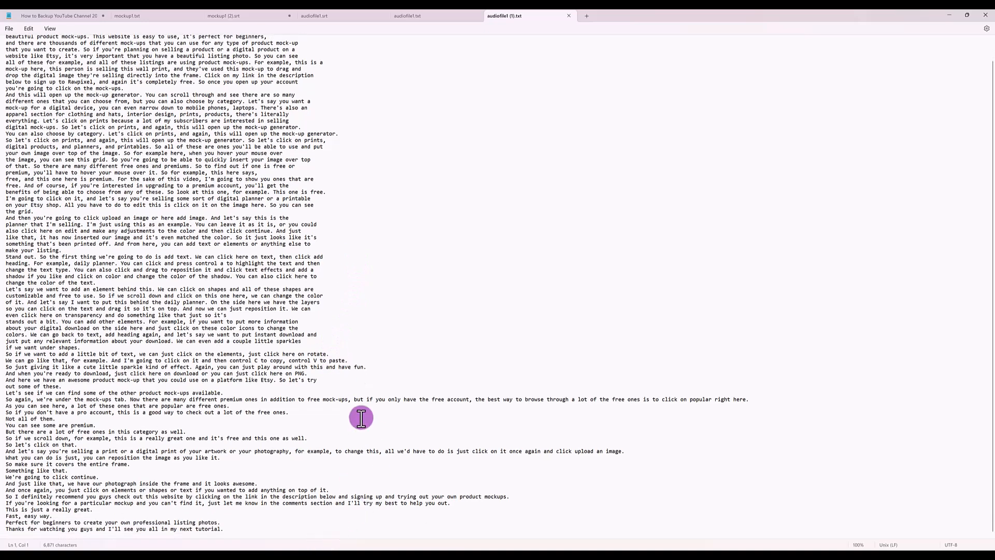
{"action": "mouse_move", "coordinate": [606, 365]}
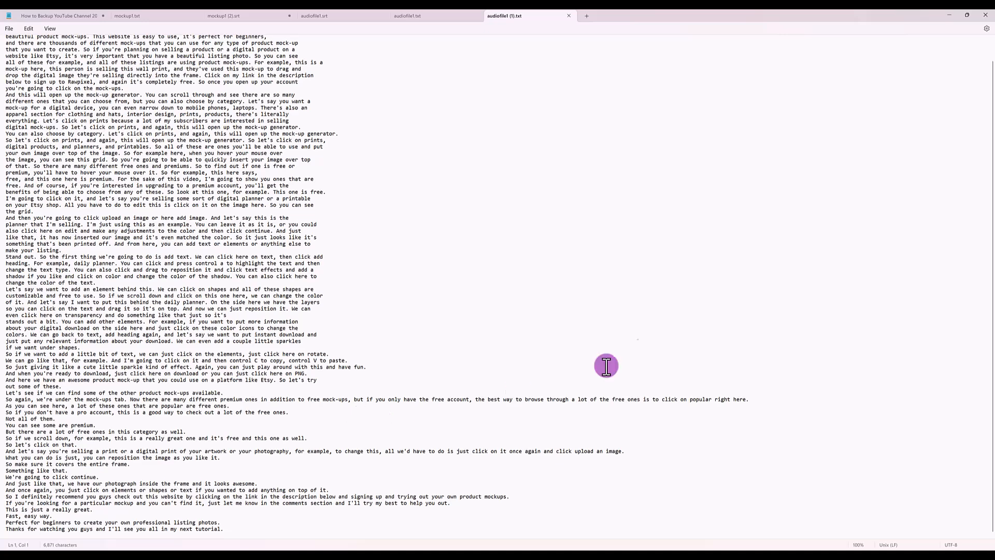
{"action": "mouse_move", "coordinate": [663, 337]}
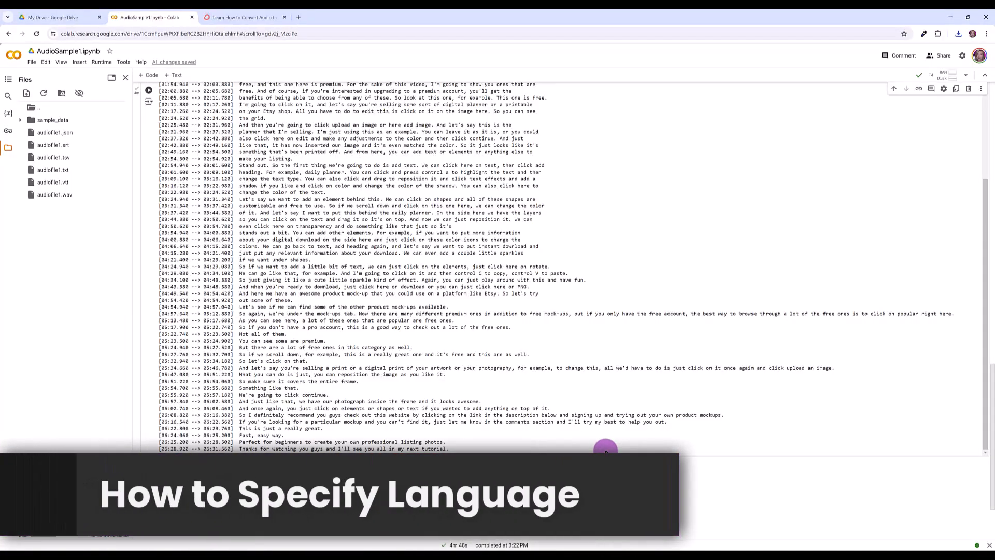
{"action": "mouse_move", "coordinate": [86, 333]}
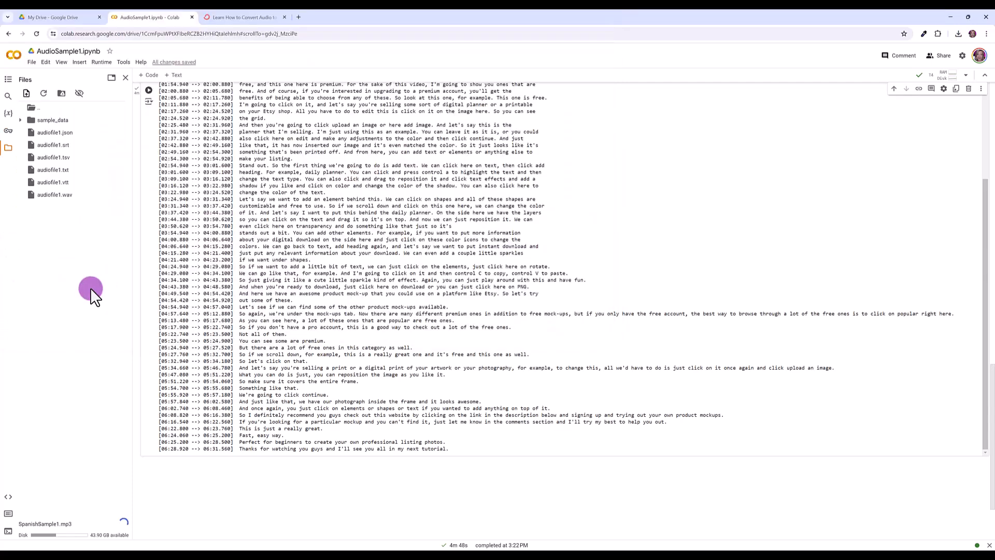
{"action": "mouse_move", "coordinate": [134, 526]}
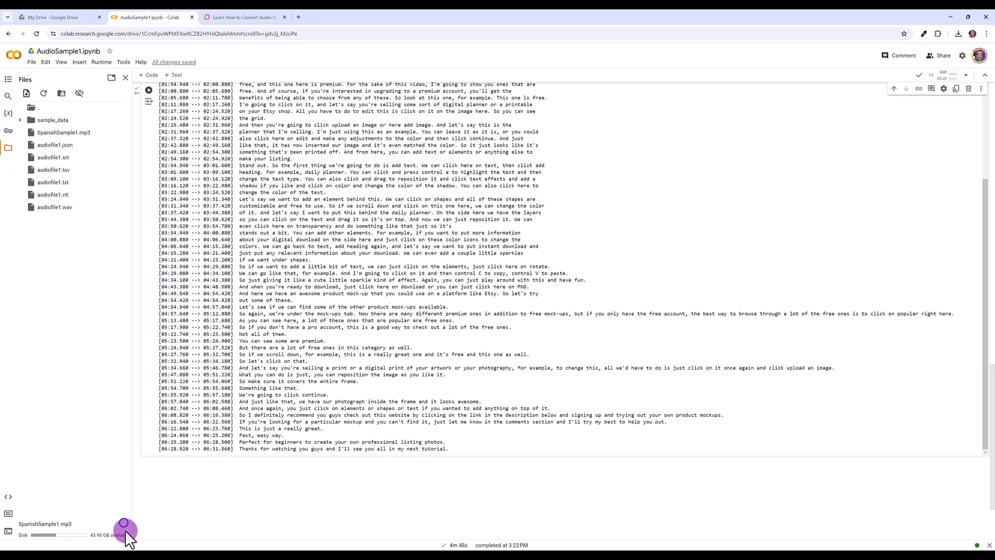
{"action": "mouse_move", "coordinate": [158, 383]}
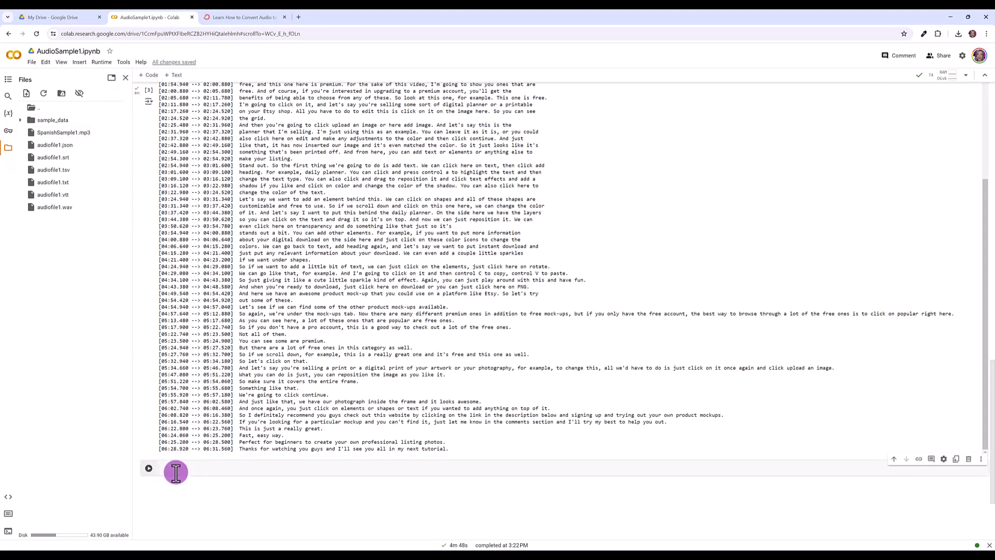
- Add and run !whisper "SpanishSample1.mp3" --model large --language es
{"action": "scroll", "scroll_direction": "down", "scroll_amount": 3}
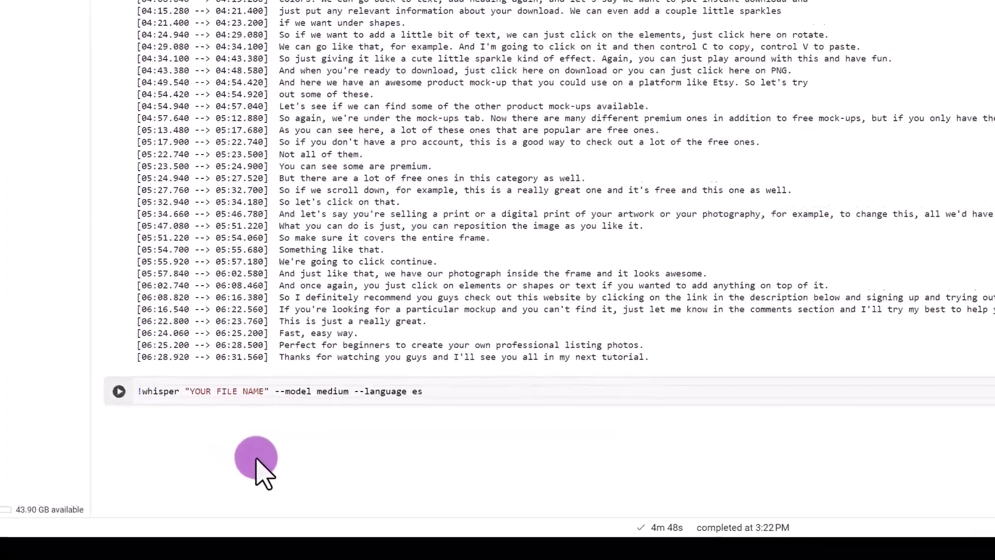
{"action": "scroll", "scroll_direction": "down", "scroll_amount": 3}
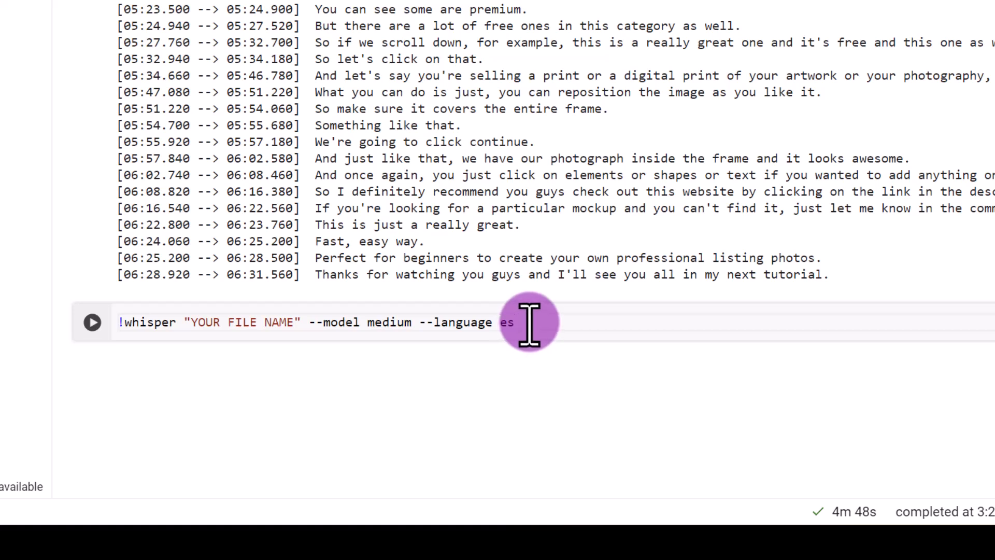
{"action": "mouse_move", "coordinate": [440, 334]}
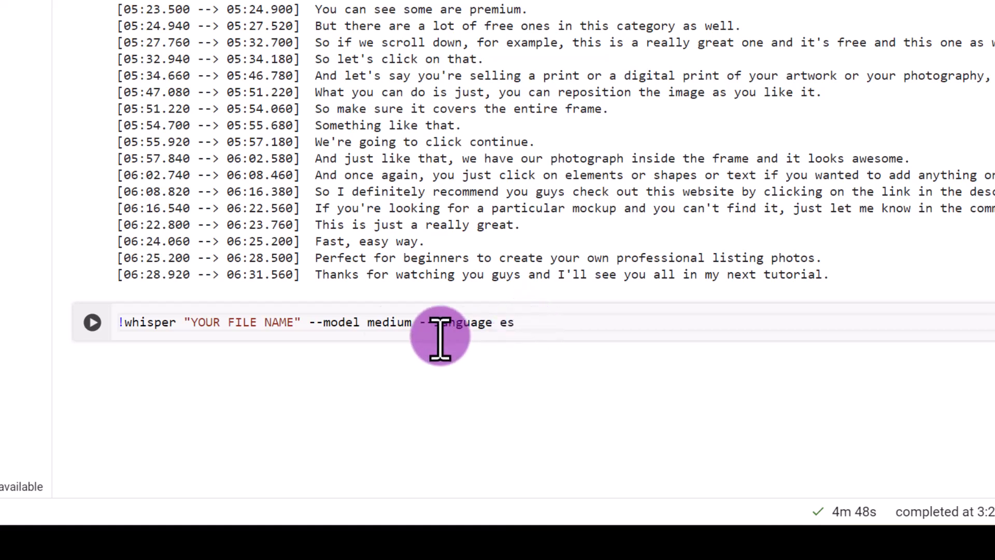
{"action": "mouse_move", "coordinate": [286, 322]}
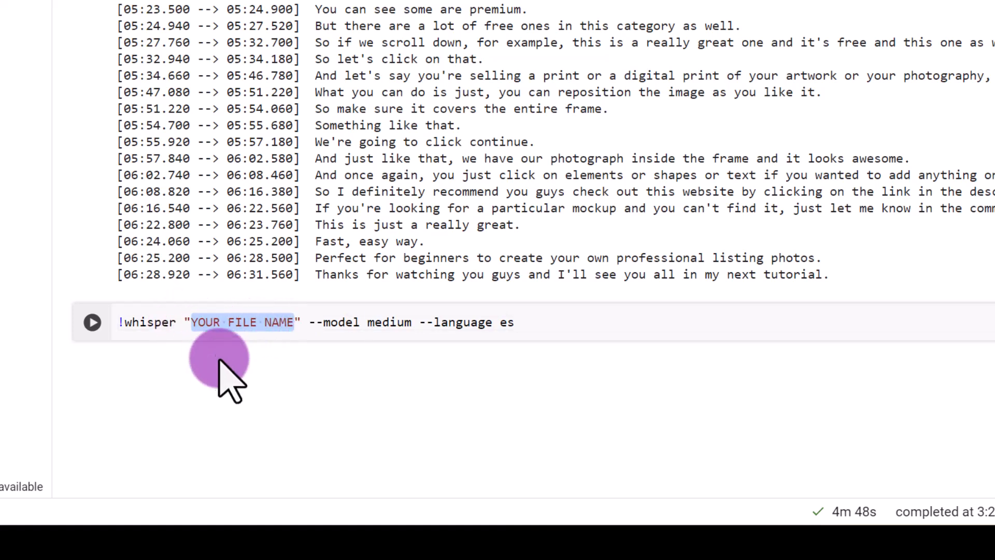
{"action": "mouse_move", "coordinate": [272, 387]}
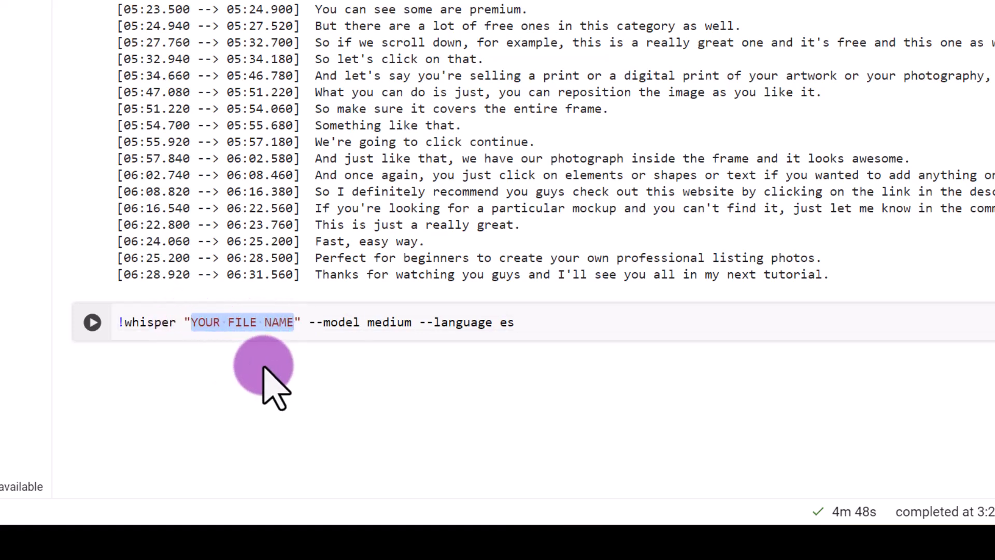
{"action": "type", "text": "SpanishSample1.mp3"}
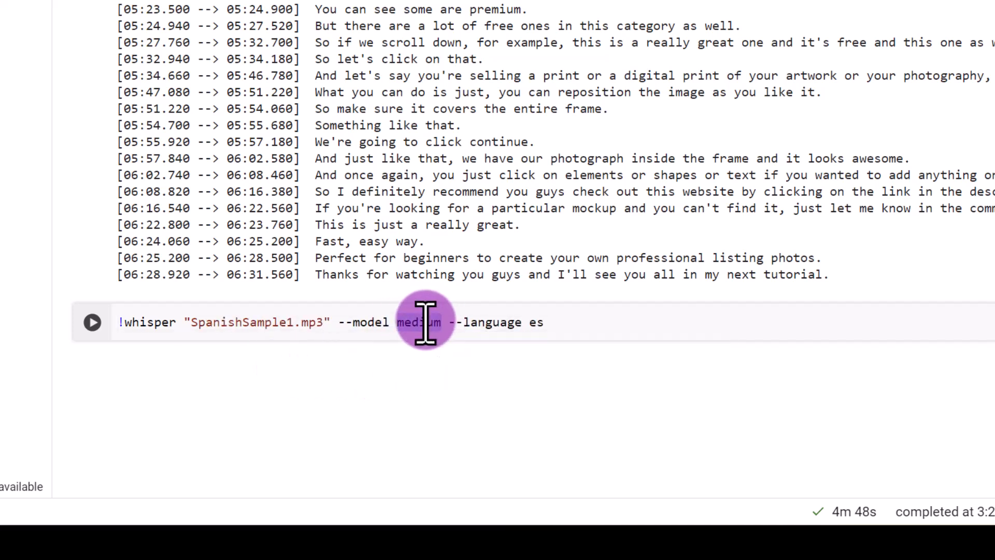
{"action": "type", "text": "large"}
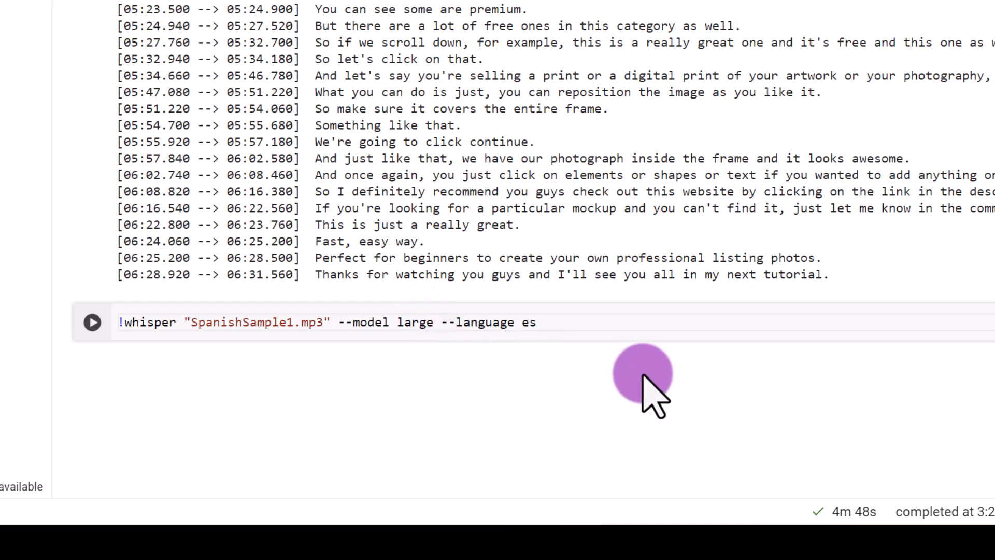
{"action": "mouse_move", "coordinate": [498, 323]}
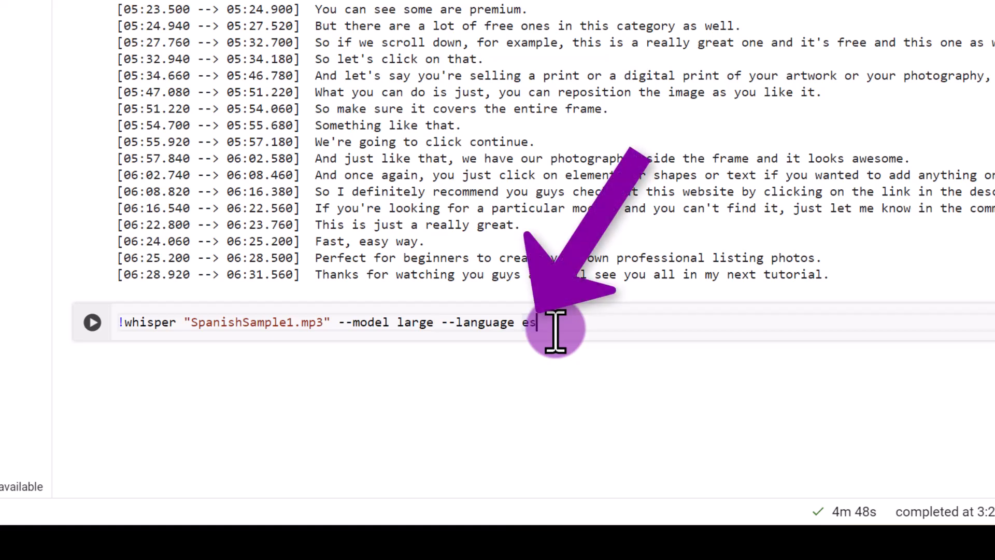
{"action": "mouse_move", "coordinate": [514, 322]}
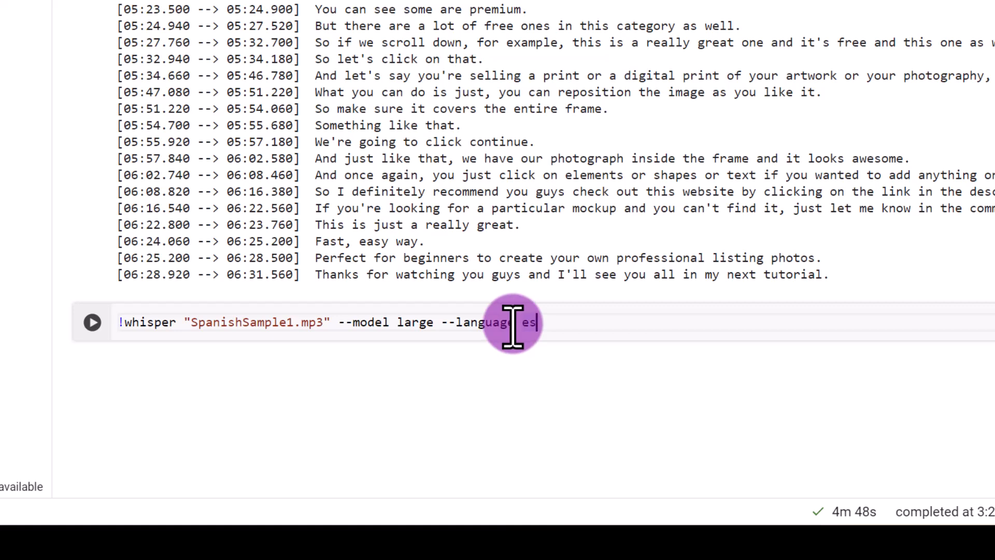
{"action": "mouse_move", "coordinate": [347, 333]}
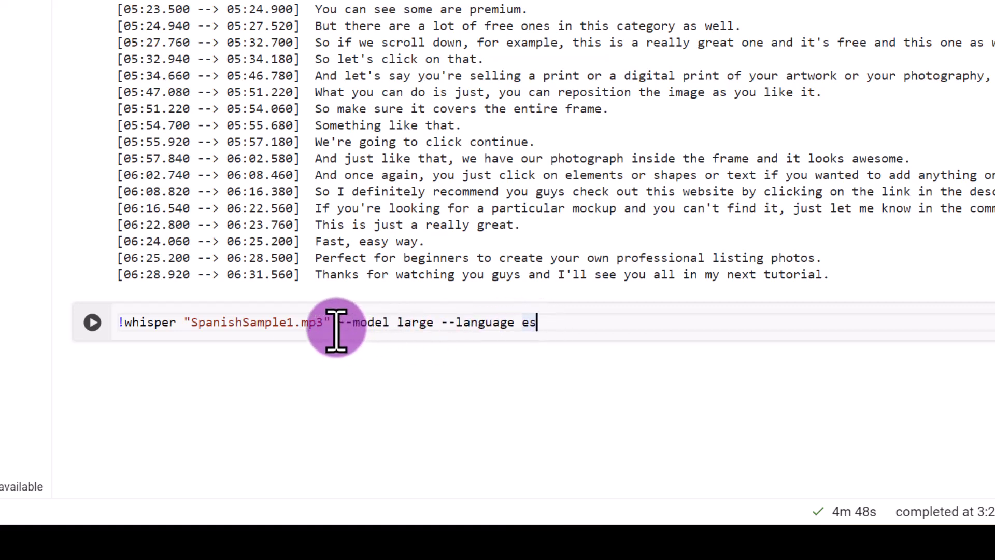
{"action": "mouse_move", "coordinate": [29, 365]}
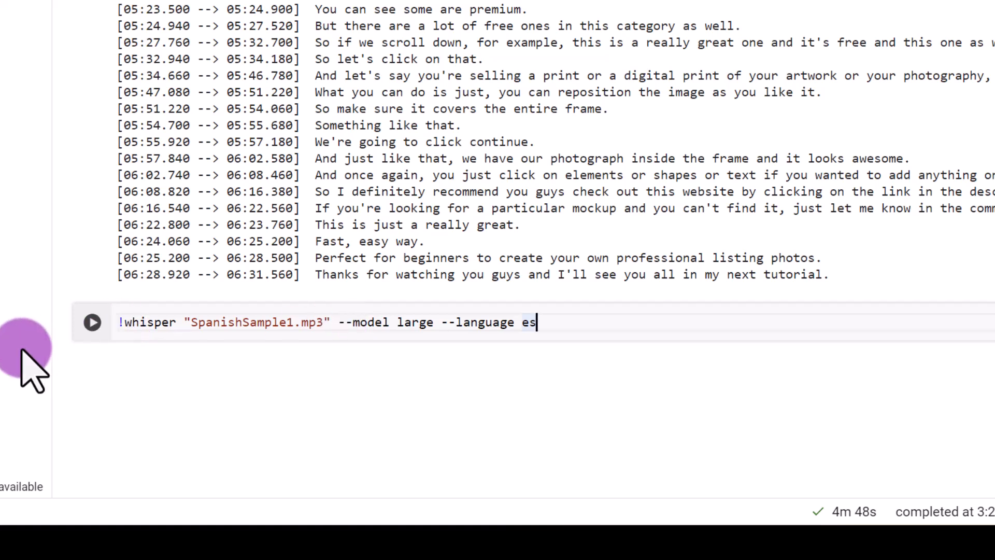
{"action": "mouse_move", "coordinate": [581, 330]}
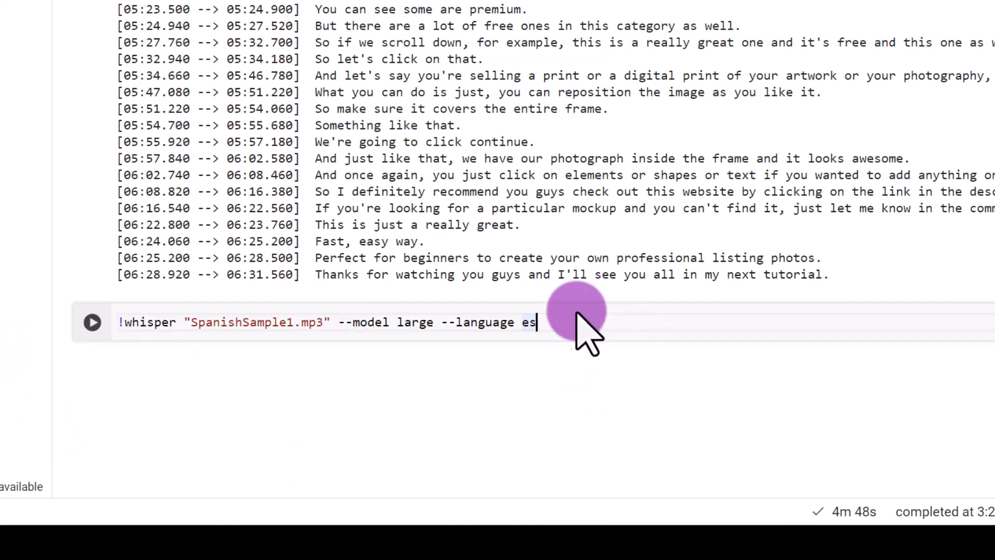
{"action": "mouse_move", "coordinate": [604, 315]}
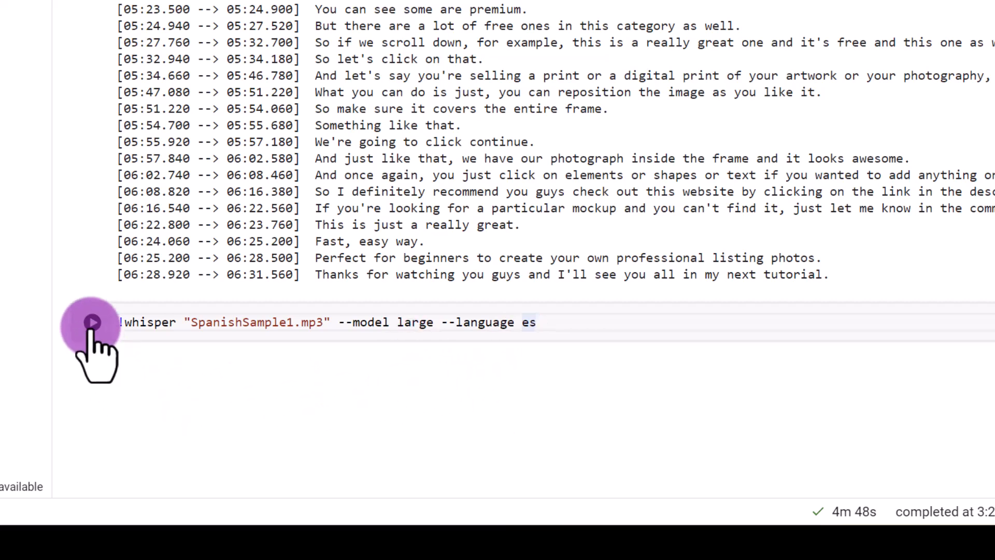
{"action": "left_click", "coordinate": [92, 322]}
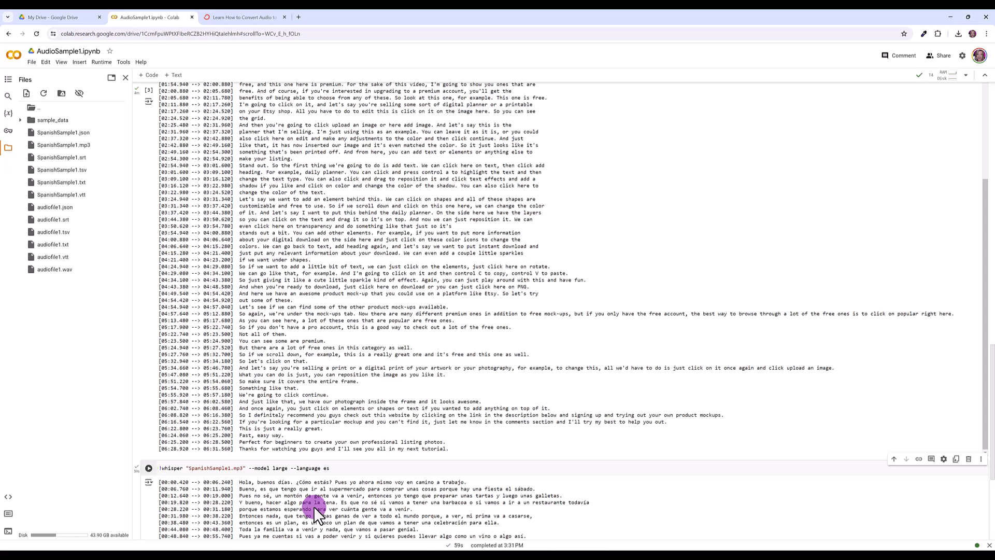
- Review the finished Spanish transcript output and the new SpanishSample1 files
{"action": "scroll", "scroll_direction": "down", "scroll_amount": 3}
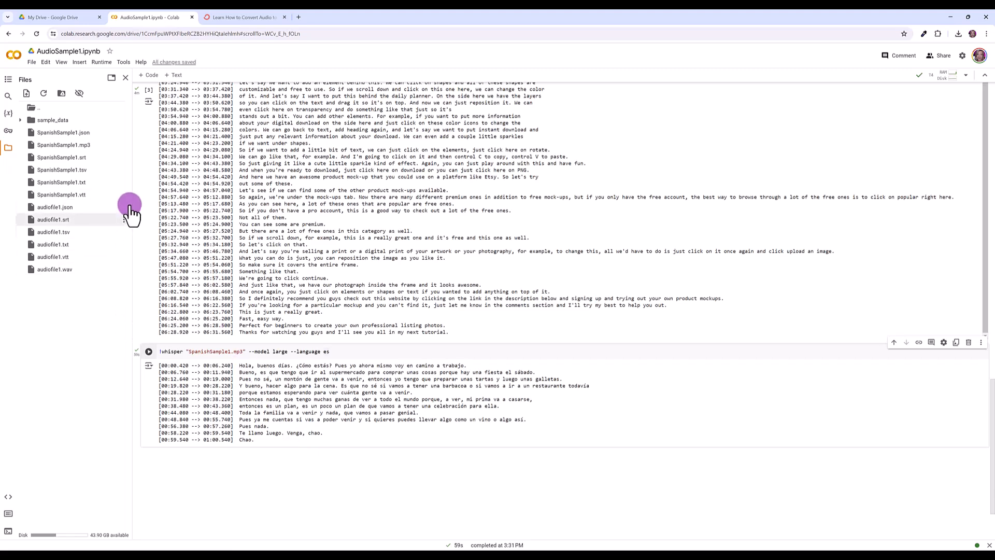
{"action": "mouse_move", "coordinate": [108, 296]}
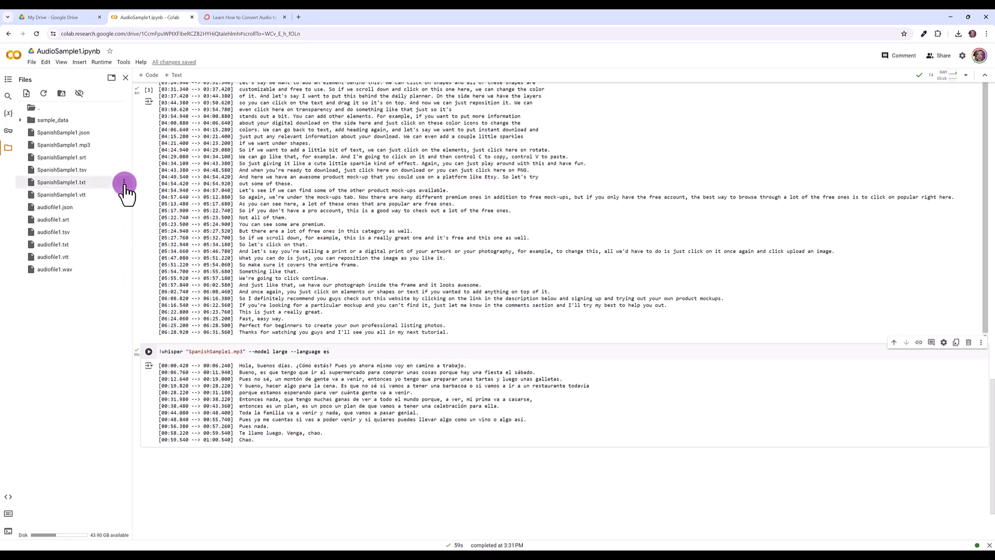
- Download SpanishSample1.txt and view the Spanish transcript in Notepad
{"action": "right_click", "coordinate": [61, 182]}
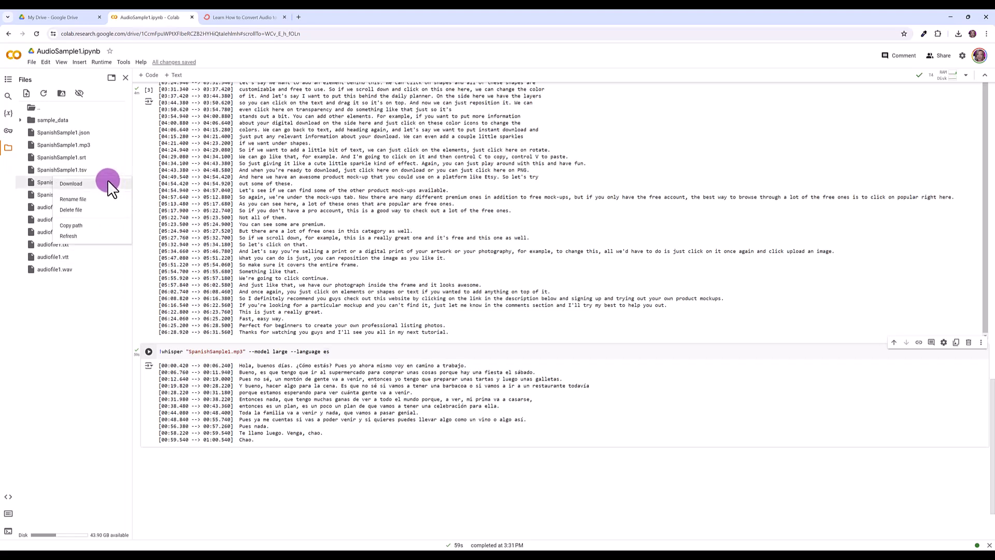
{"action": "left_click", "coordinate": [71, 184]}
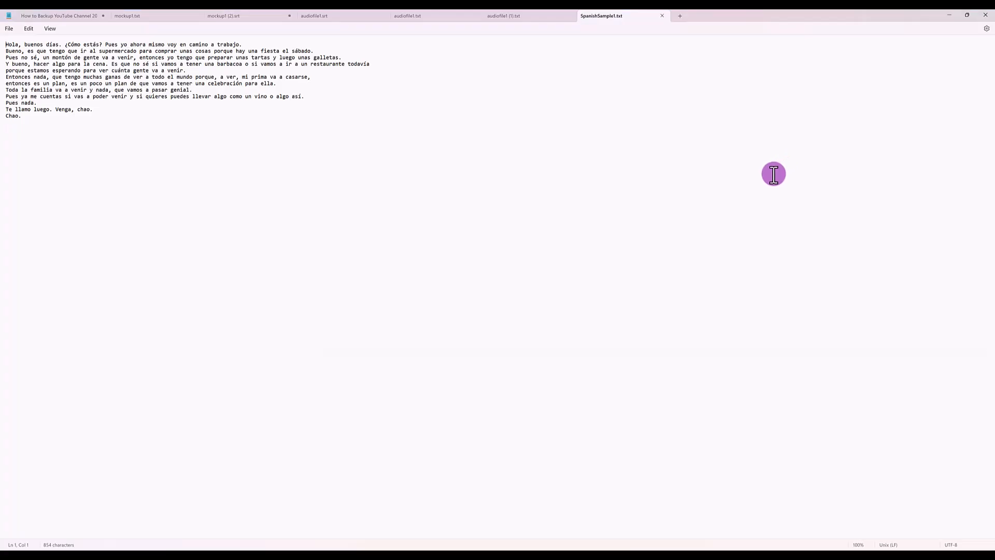
{"action": "mouse_move", "coordinate": [956, 13]}
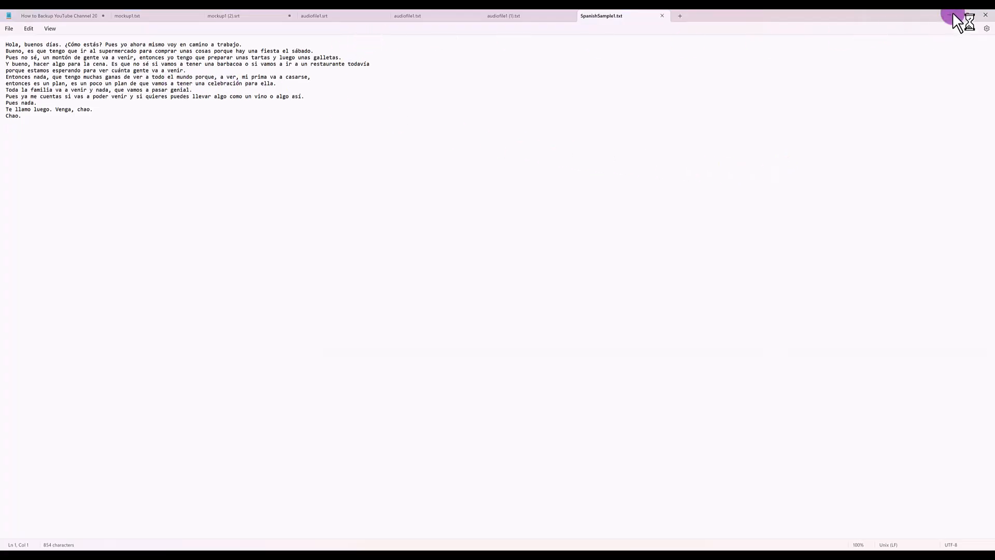